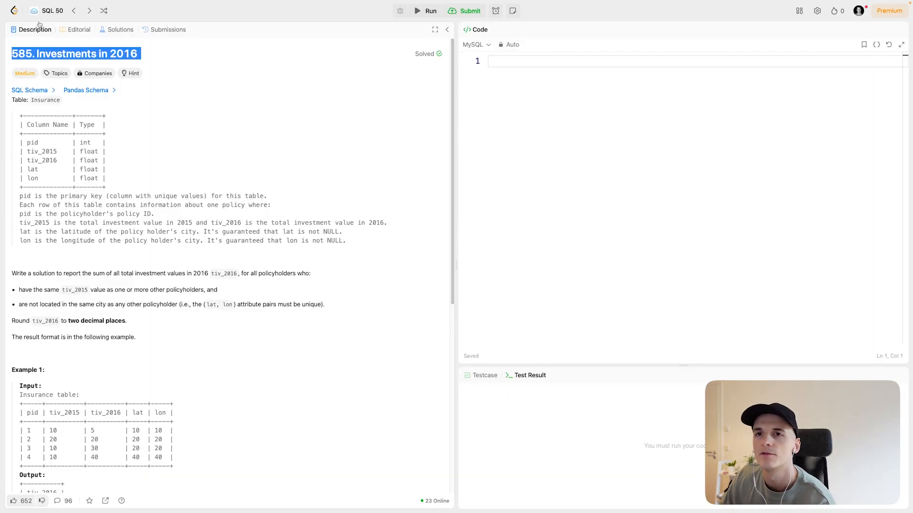
# - Review the Insurance schema, highlighting the tiv_2015 column and the sentence explaining tiv_2015 and tiv_2016
pyautogui.click(29, 11)
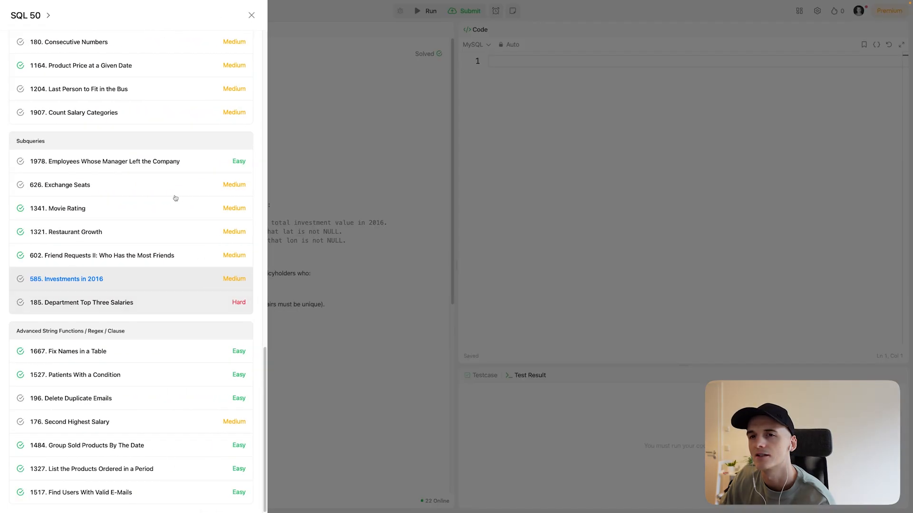
pyautogui.doubleClick(29, 141)
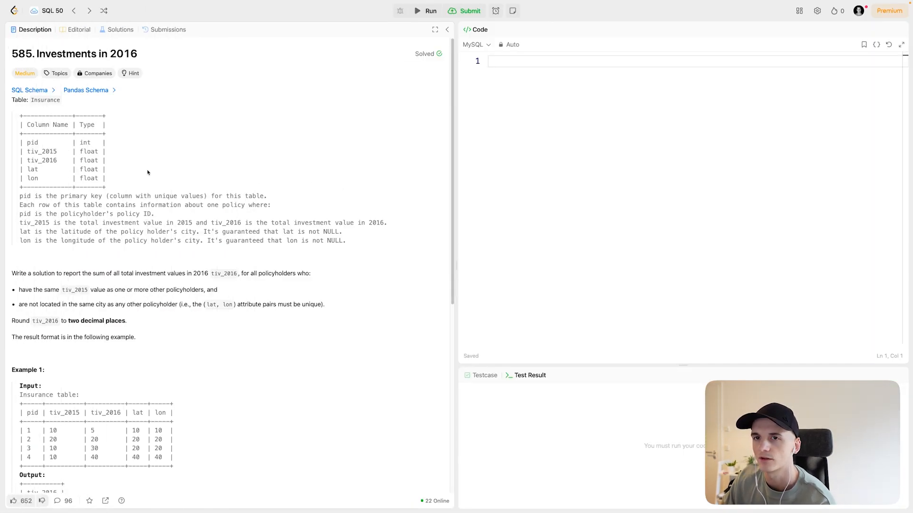
pyautogui.doubleClick(45, 100)
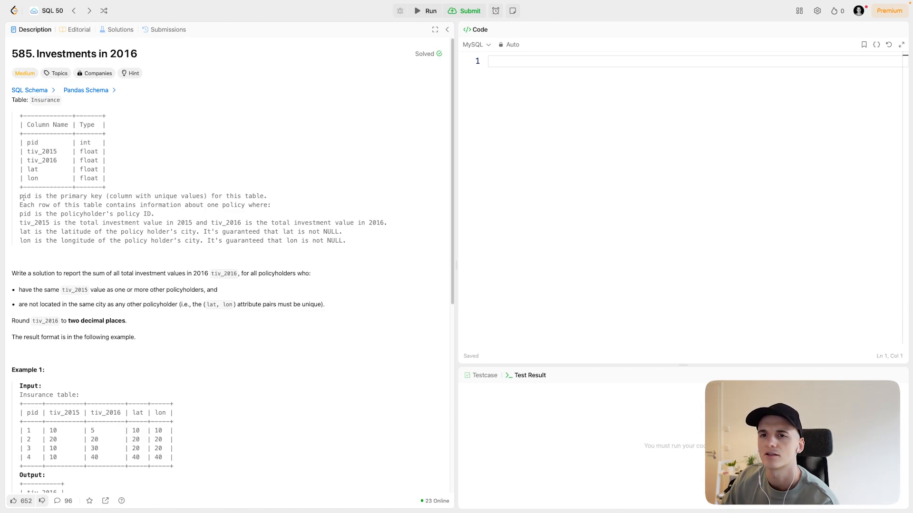
pyautogui.doubleClick(41, 151)
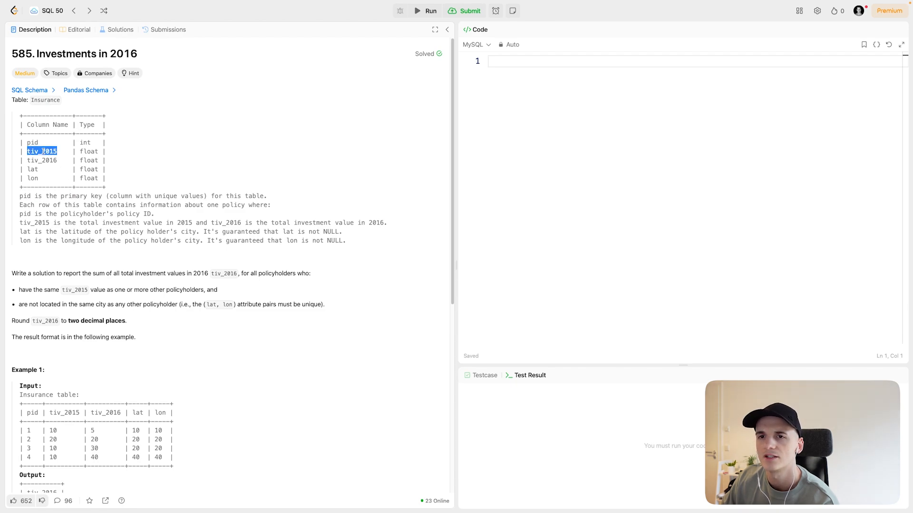
pyautogui.doubleClick(41, 160)
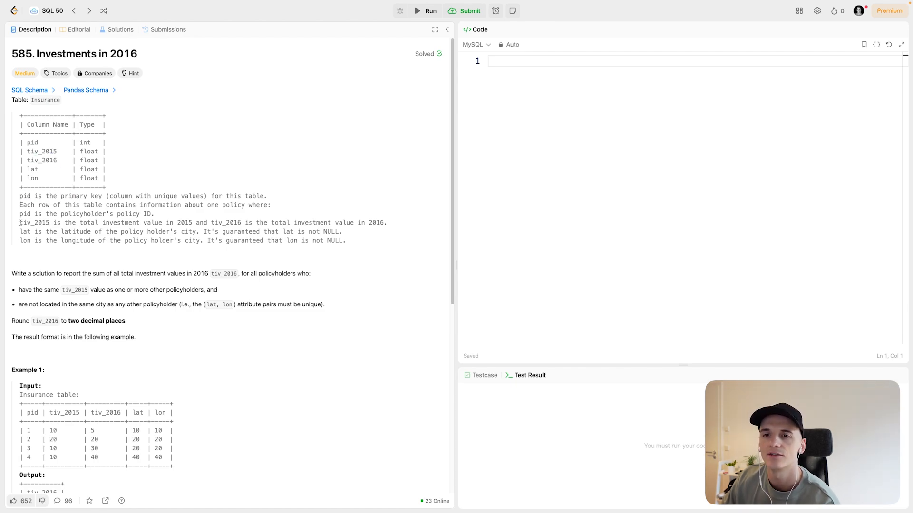
pyautogui.moveTo(20, 223); pyautogui.dragTo(148, 223)
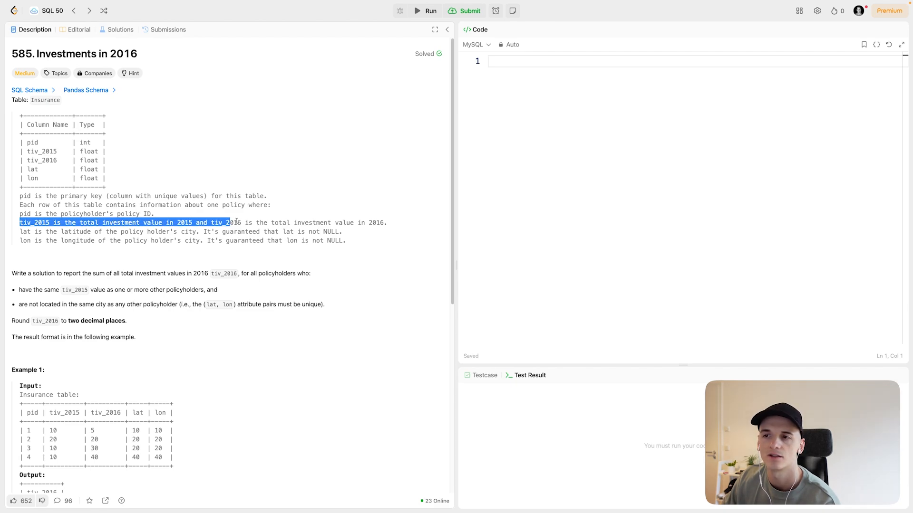
pyautogui.doubleClick(32, 169)
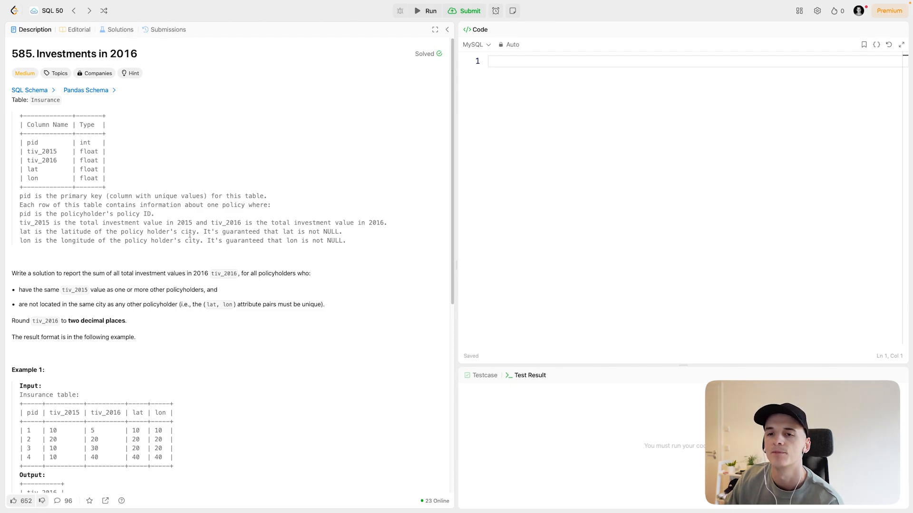
# - Highlight the task statement: sum tiv_2016 for same-tiv_2015 and unique-city policies, rounded
pyautogui.doubleClick(24, 273)
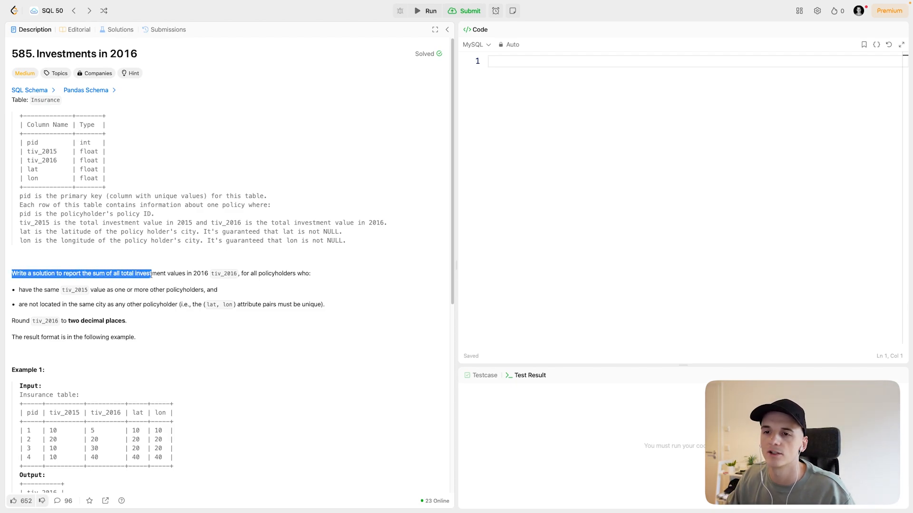
pyautogui.moveTo(151, 272); pyautogui.dragTo(208, 273)
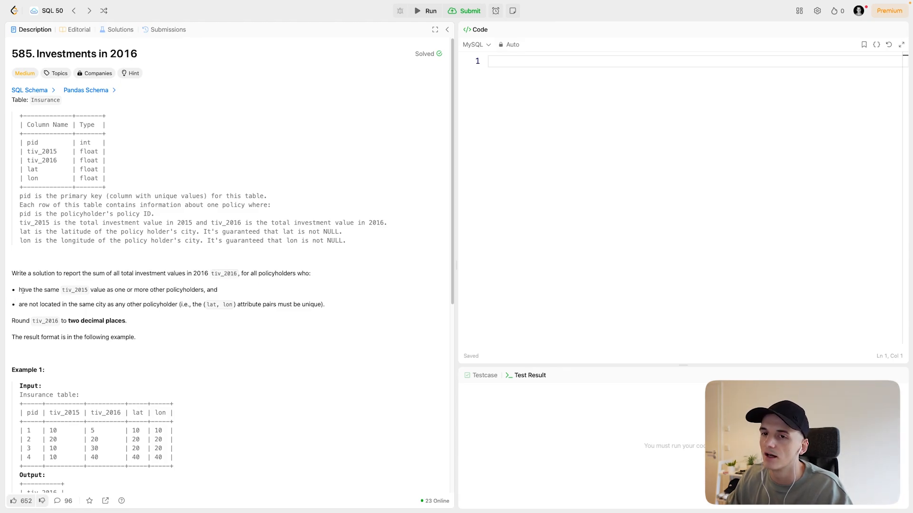
pyautogui.moveTo(19, 290); pyautogui.dragTo(107, 290)
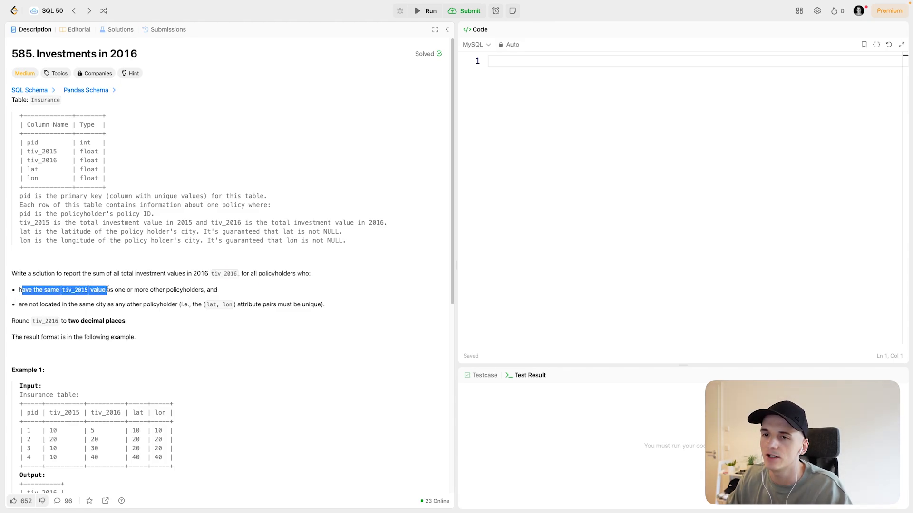
pyautogui.moveTo(106, 290); pyautogui.dragTo(159, 290)
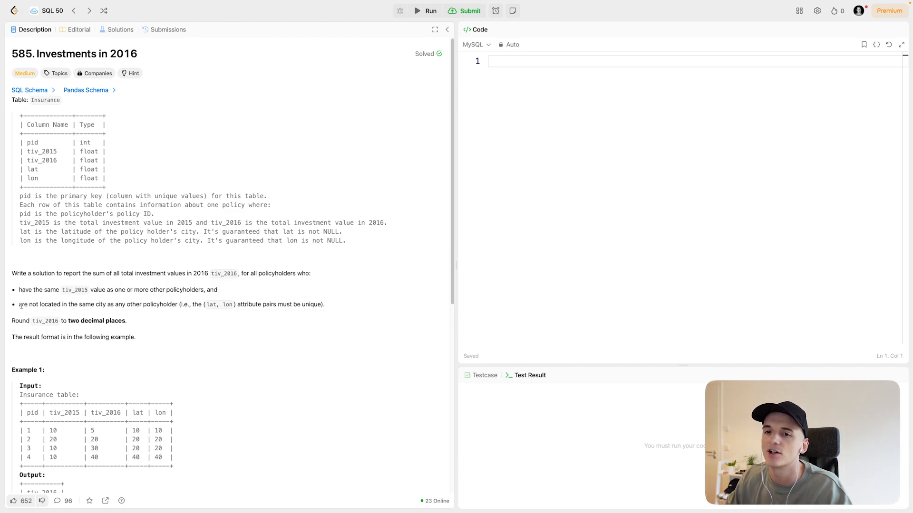
pyautogui.moveTo(19, 304); pyautogui.dragTo(164, 305)
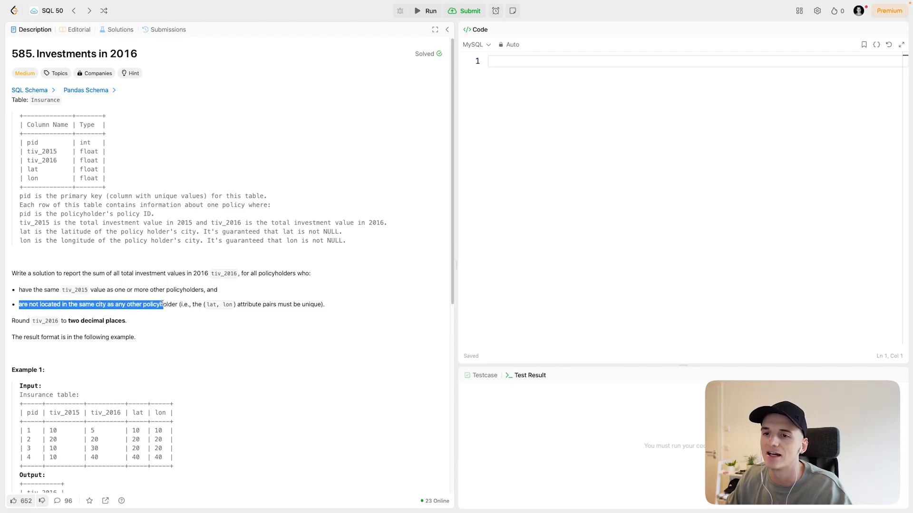
pyautogui.moveTo(163, 305); pyautogui.dragTo(224, 305)
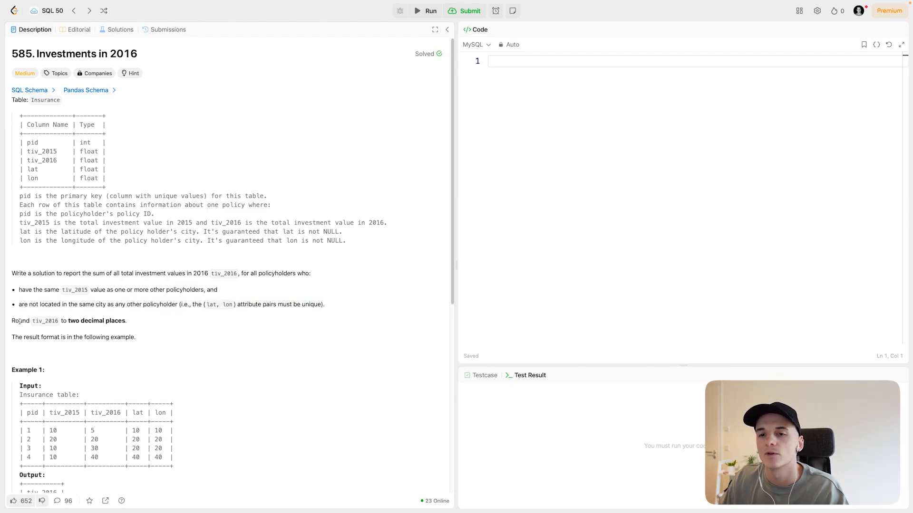
pyautogui.doubleClick(46, 320)
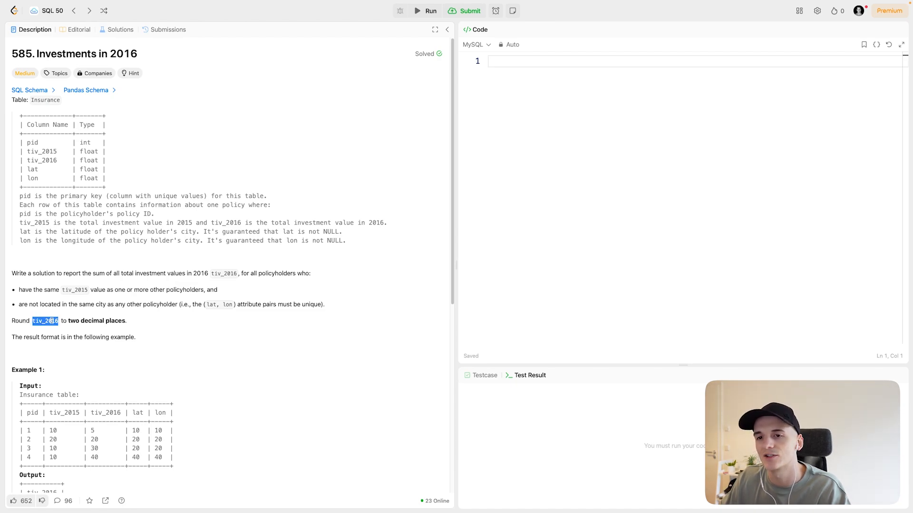
# - Read through the example explanation about which 2016 values are summed
pyautogui.scroll(-3)
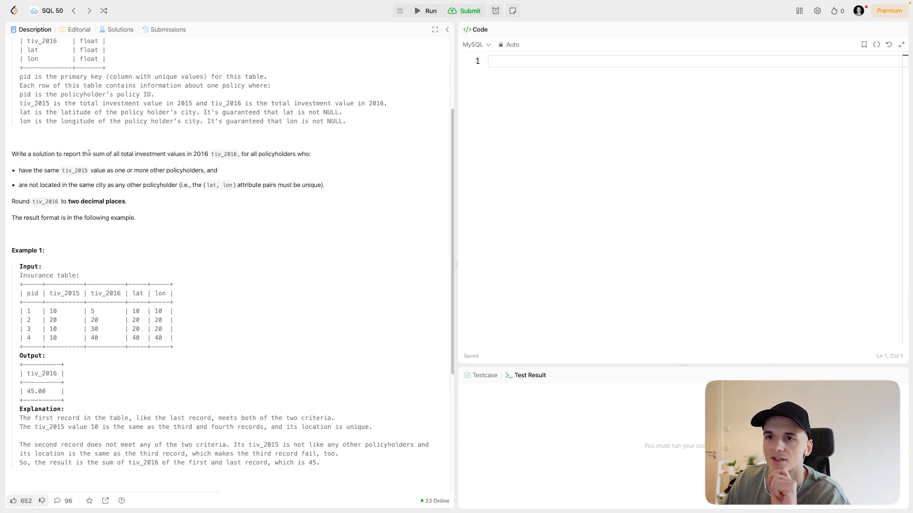
pyautogui.moveTo(92, 154); pyautogui.dragTo(166, 154)
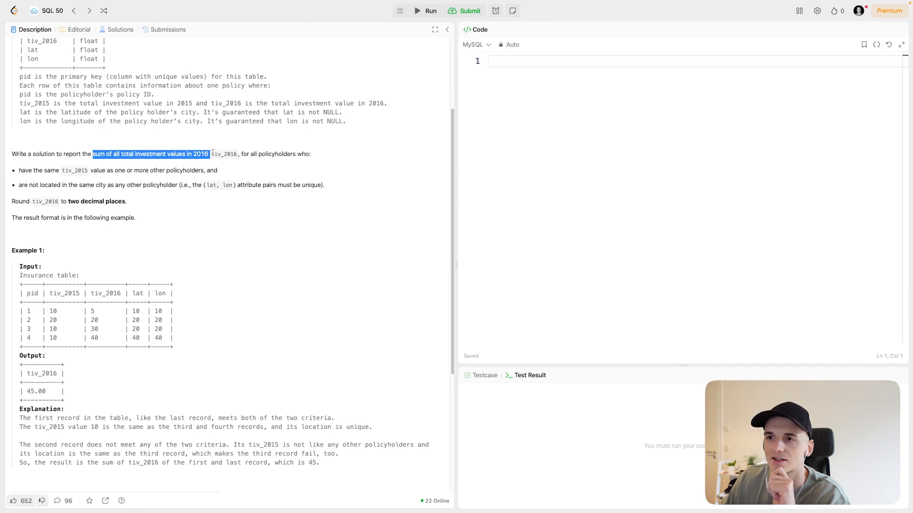
pyautogui.click(238, 154)
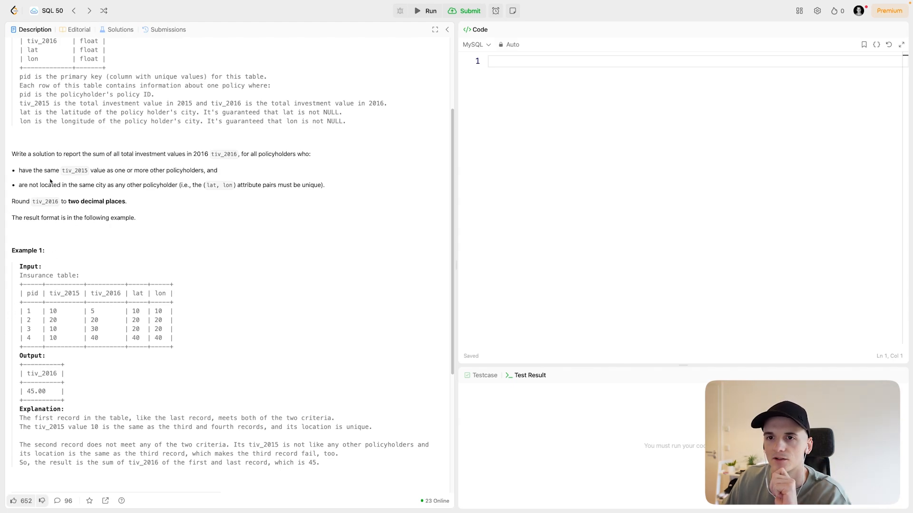
pyautogui.doubleClick(74, 170)
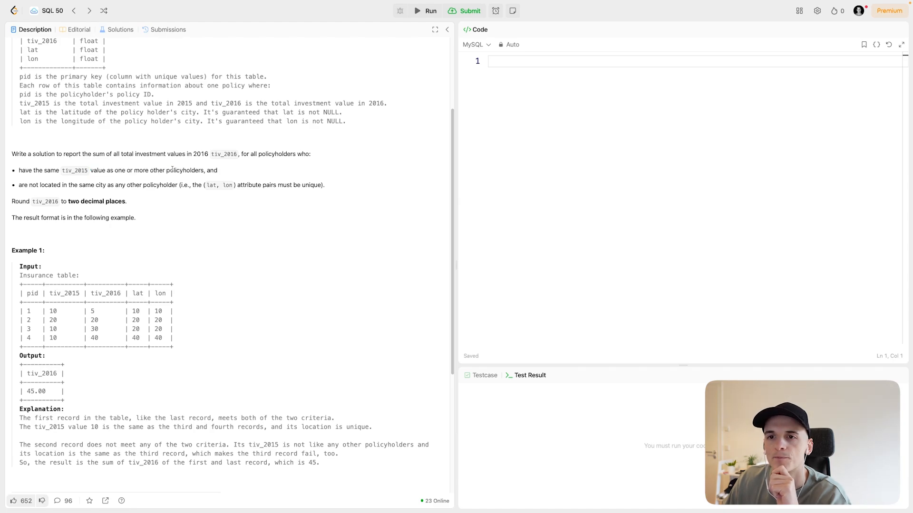
pyautogui.moveTo(19, 184); pyautogui.dragTo(126, 185)
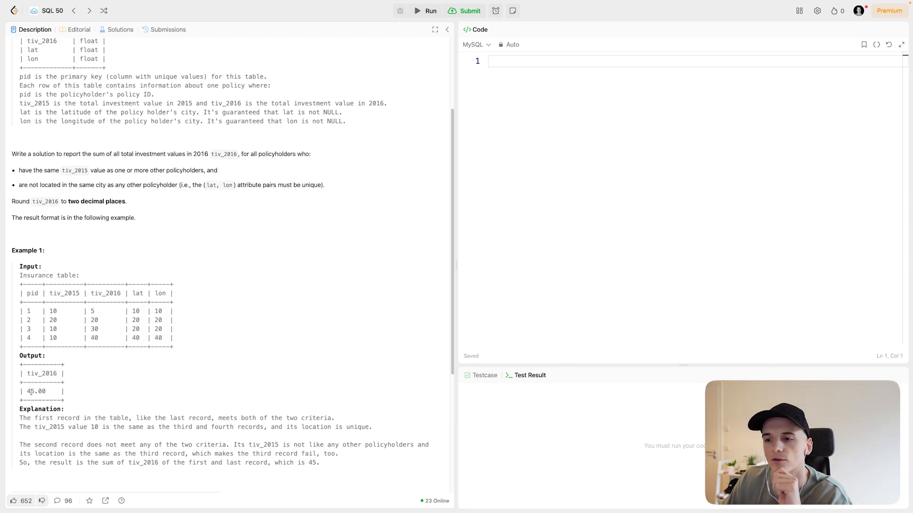
pyautogui.doubleClick(36, 391)
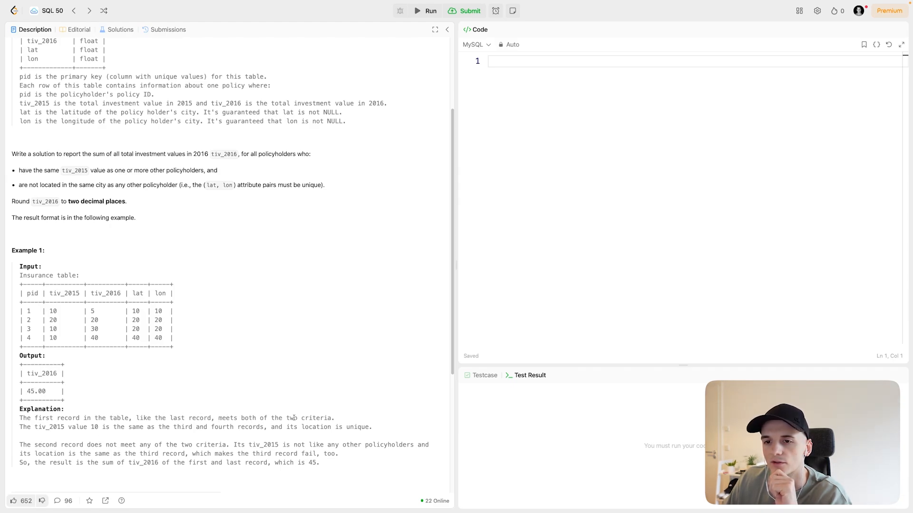
pyautogui.doubleClick(28, 310)
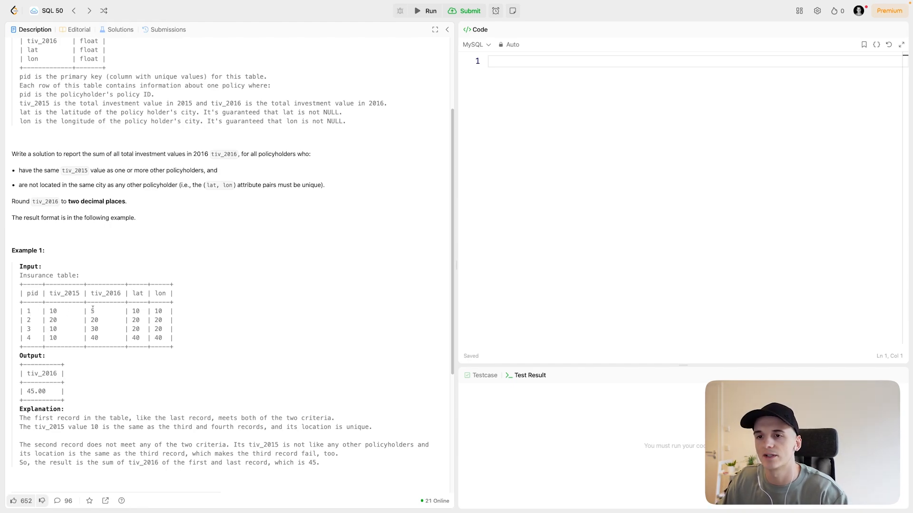
pyautogui.doubleClick(93, 337)
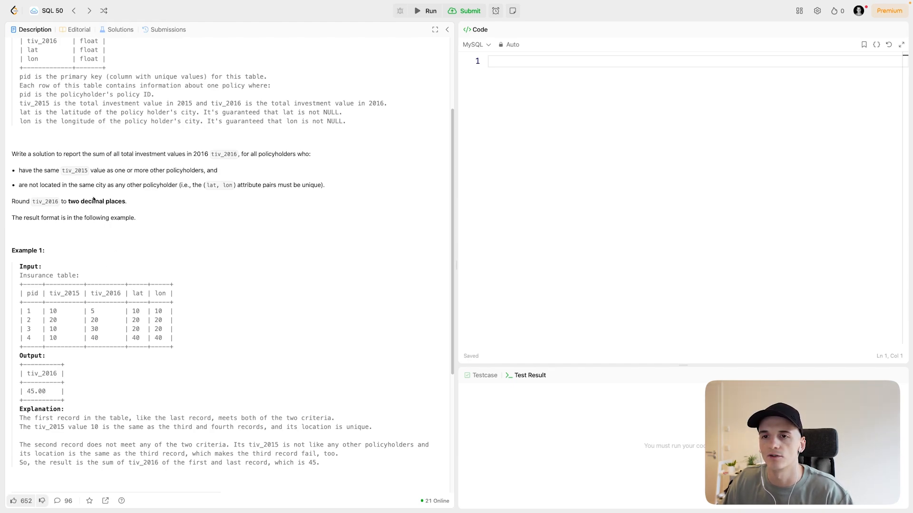
pyautogui.doubleClick(92, 200)
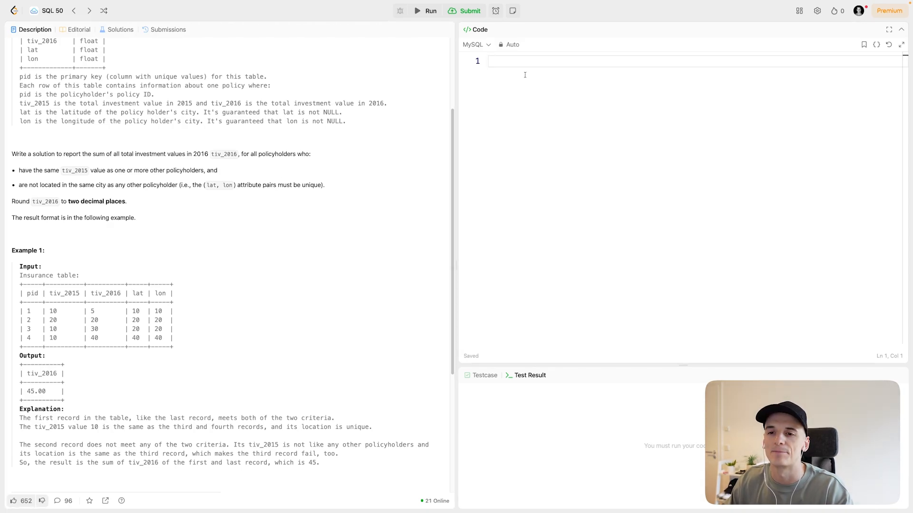
# - Write SELECT SUM(tiv_...) FROM Insurance as the first line
pyautogui.write('S')
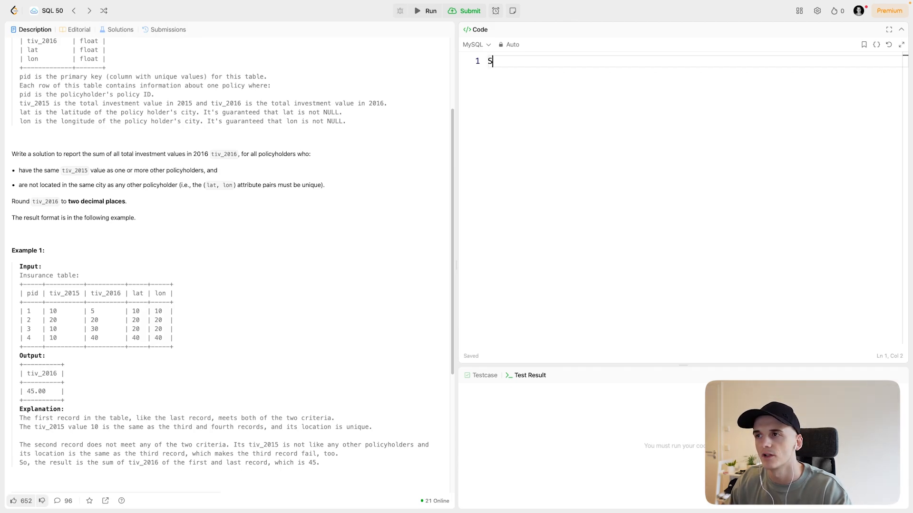
pyautogui.write('ELECT')
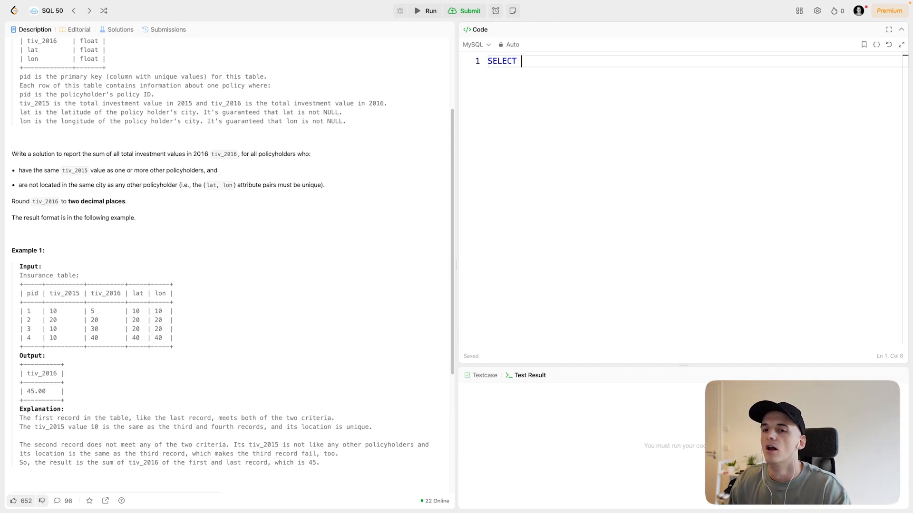
pyautogui.write('SUM')
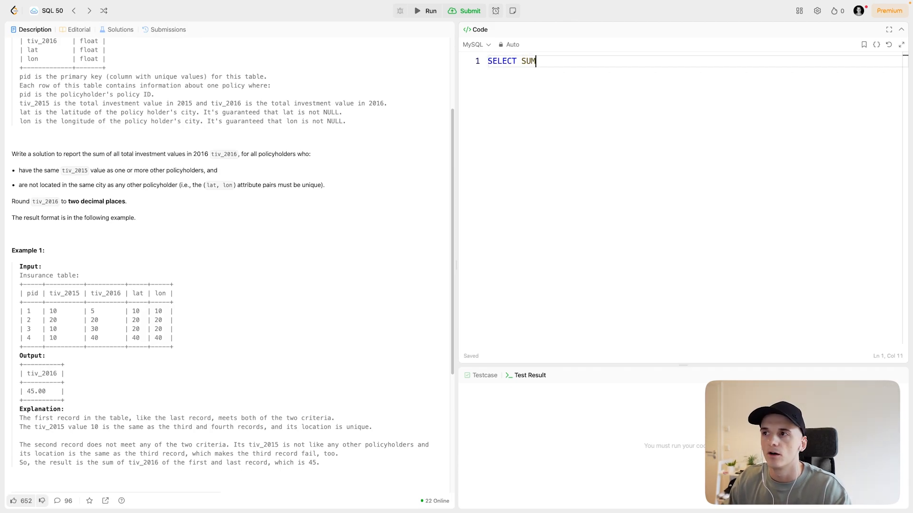
pyautogui.write('(tiv_)')
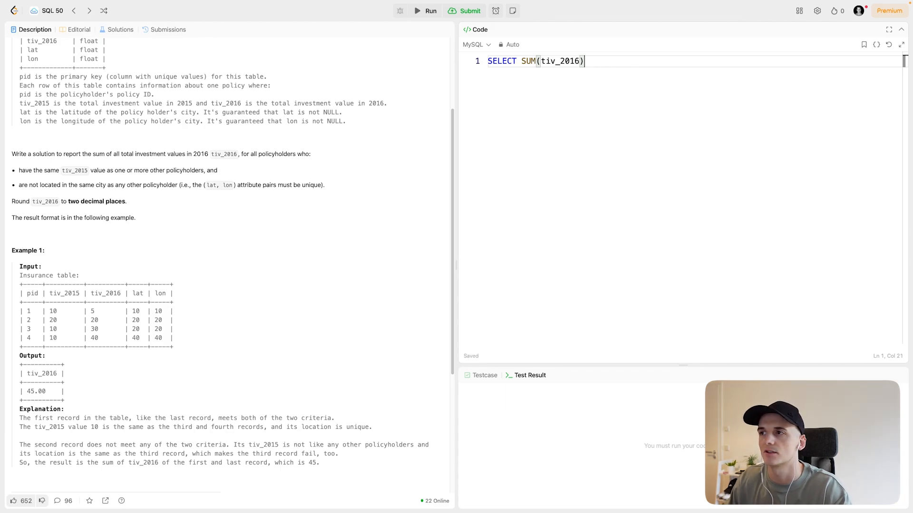
pyautogui.write('FROM')
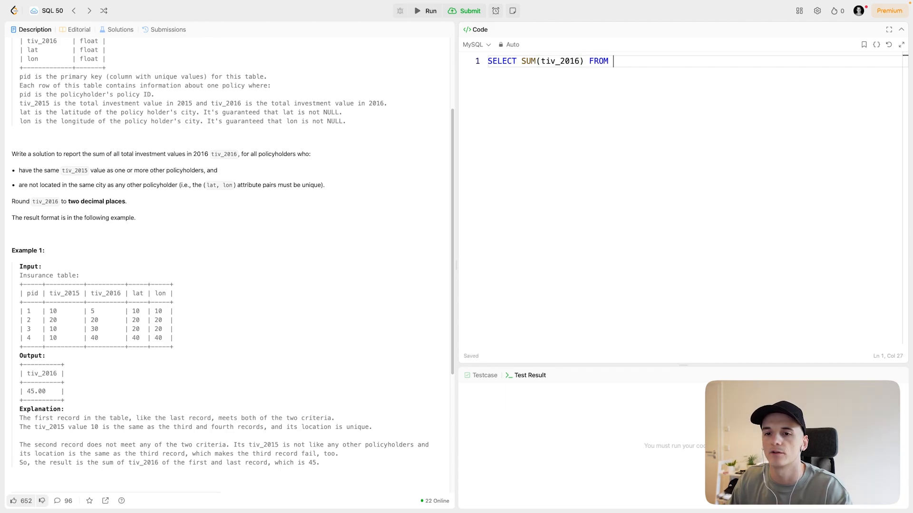
pyautogui.write('Insu')
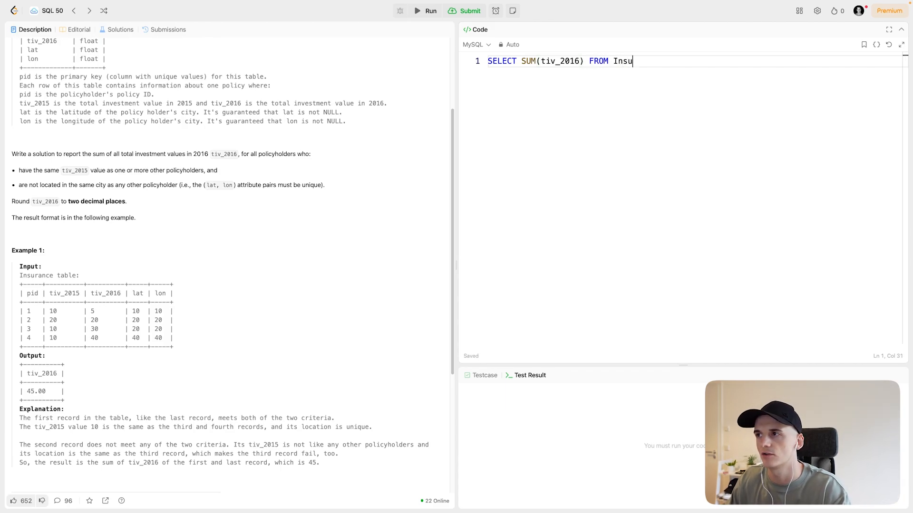
pyautogui.write('rance')
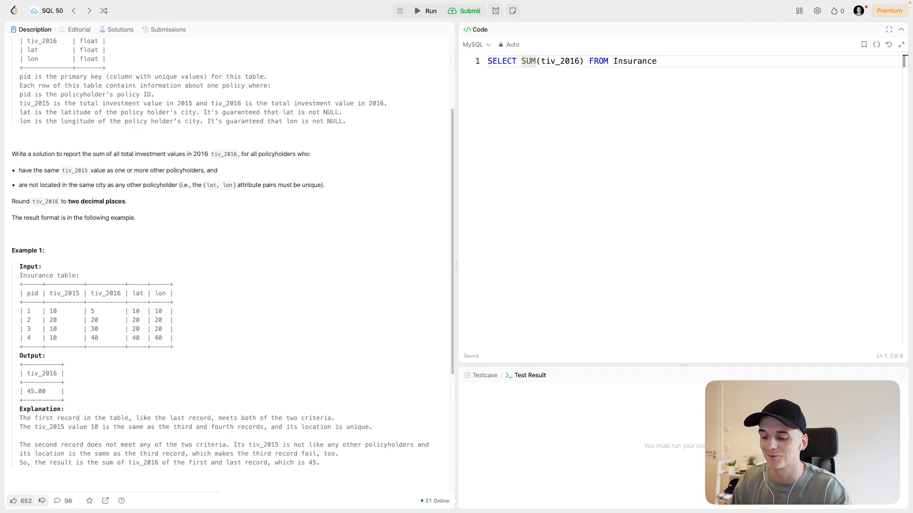
# - Wrap the sum as ROUND(SUM(tiv_2016),2) AS tiv_2016
pyautogui.write('ROUND(')
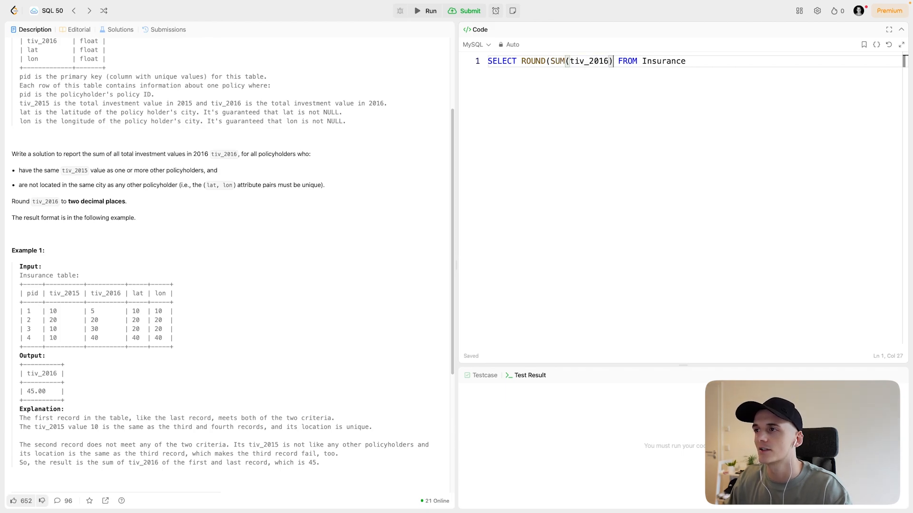
pyautogui.write(',2) AS')
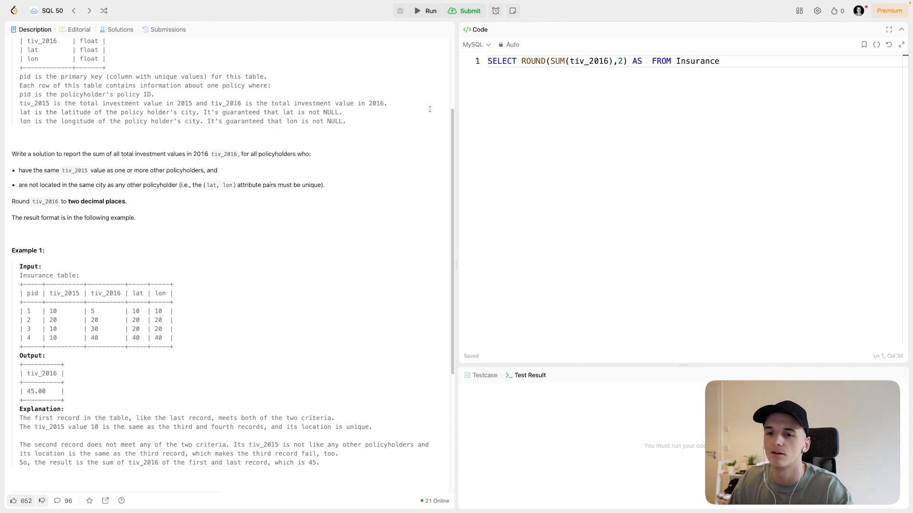
pyautogui.write('tiv')
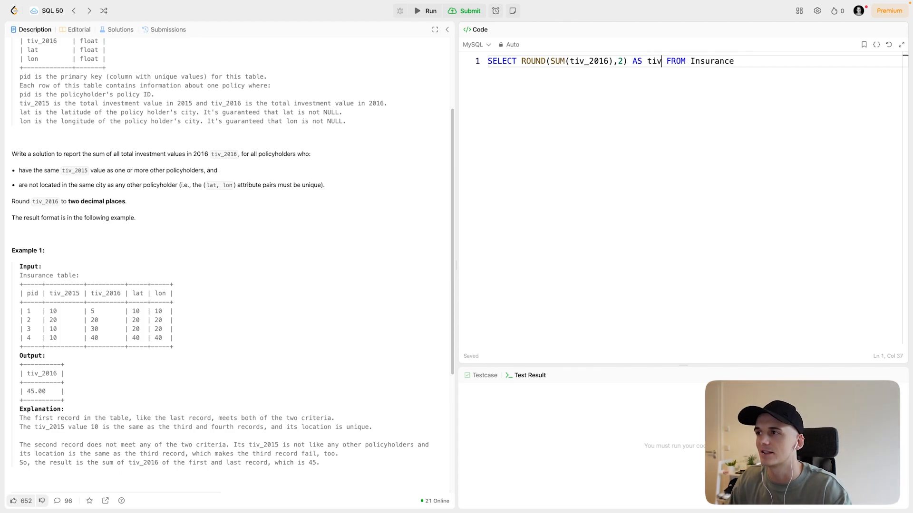
pyautogui.write('_')
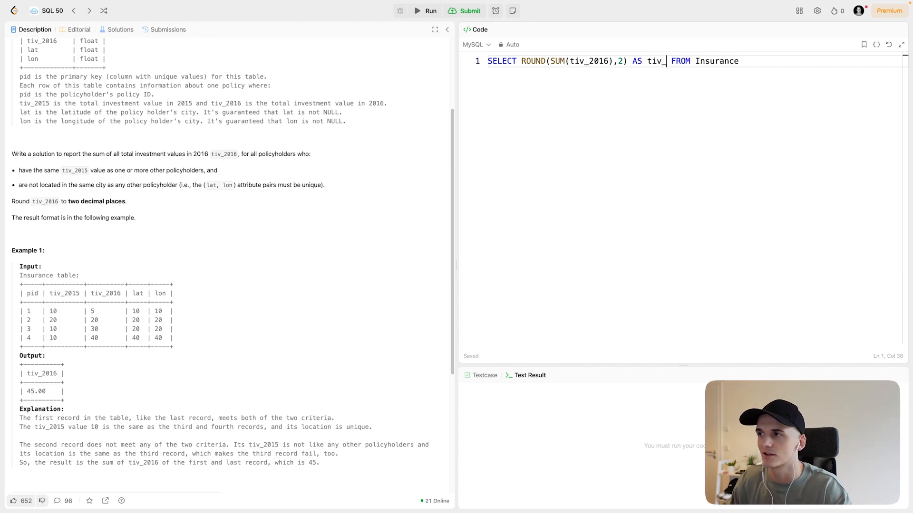
pyautogui.write('201')
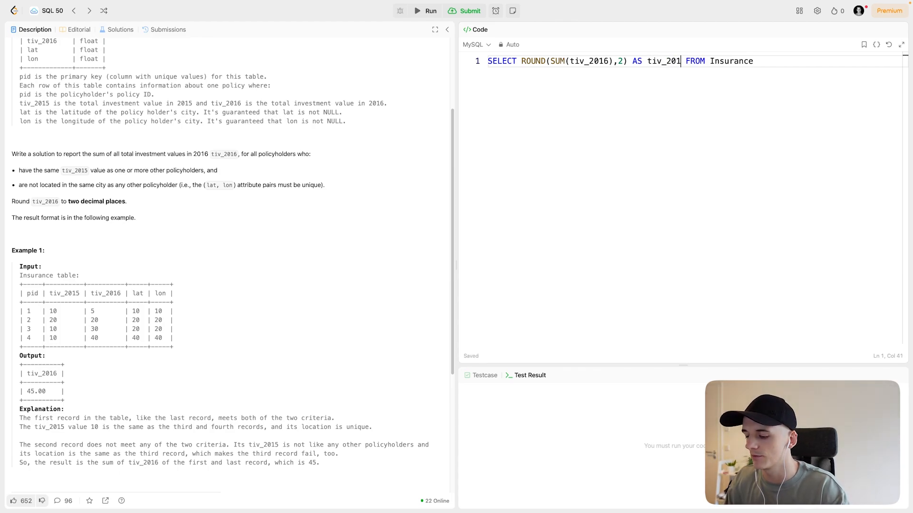
pyautogui.write('6')
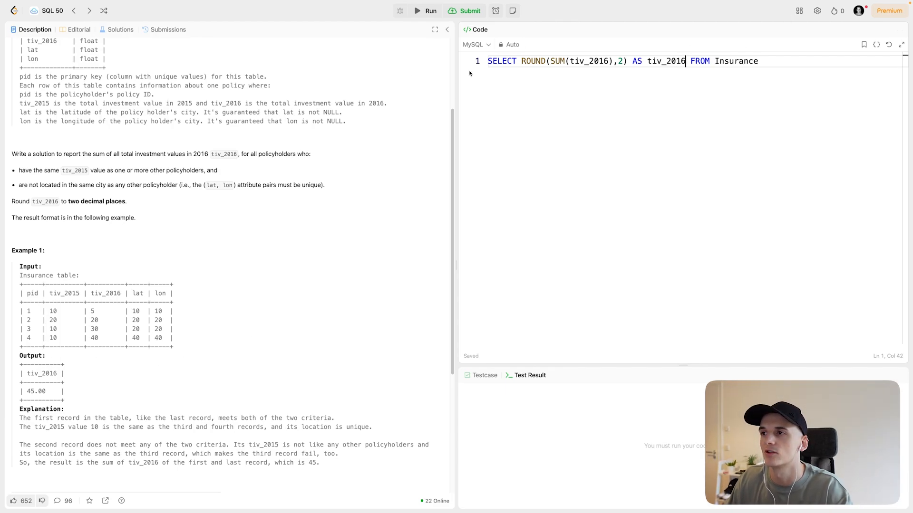
pyautogui.moveTo(581, 85)
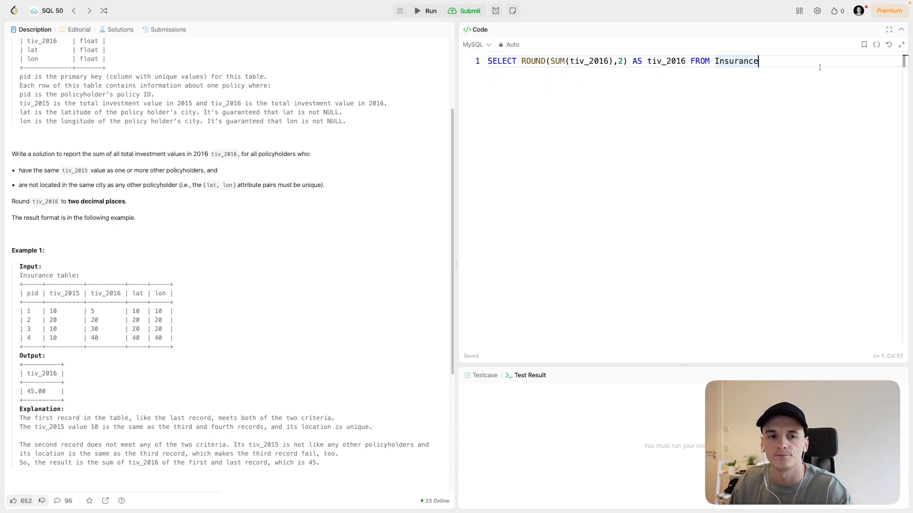
# - Start a WHERE clause on tiv_2015 on a new line below the select
pyautogui.press('Enter')
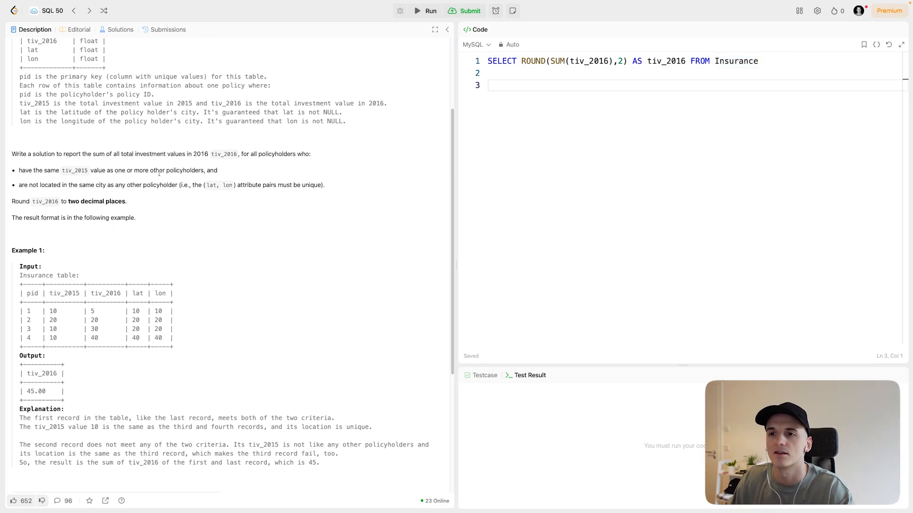
pyautogui.moveTo(19, 171); pyautogui.dragTo(87, 170)
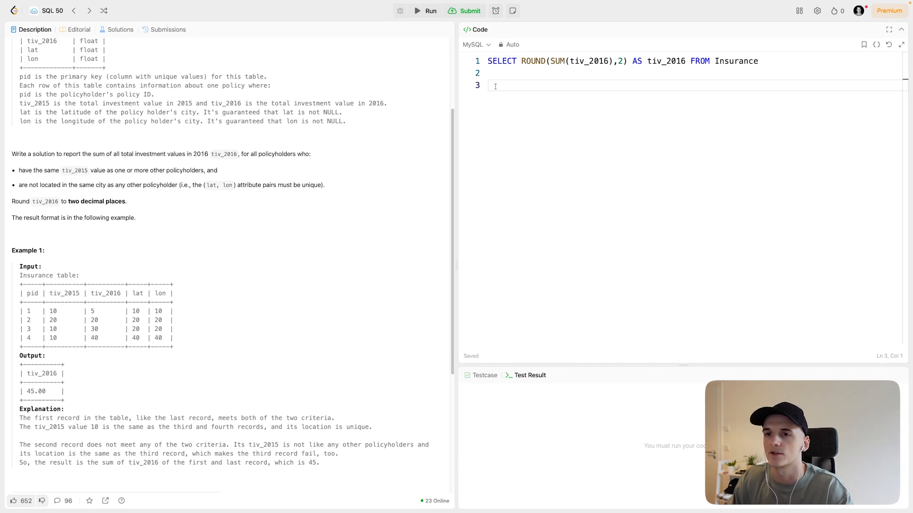
pyautogui.write('WHERE tiv')
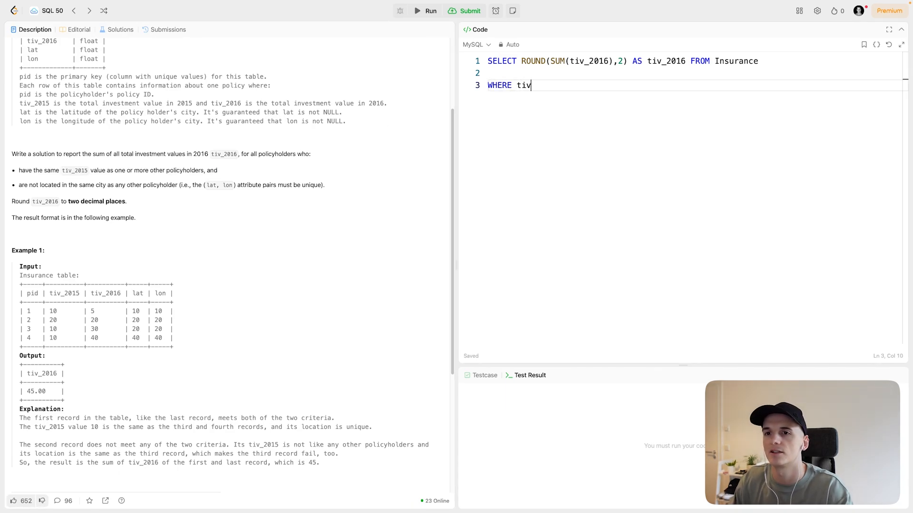
pyautogui.write('_2')
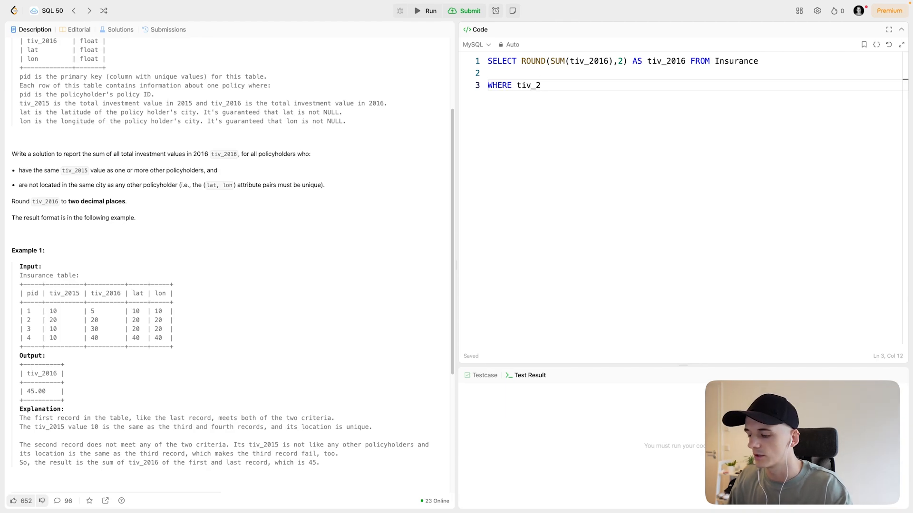
pyautogui.write('015')
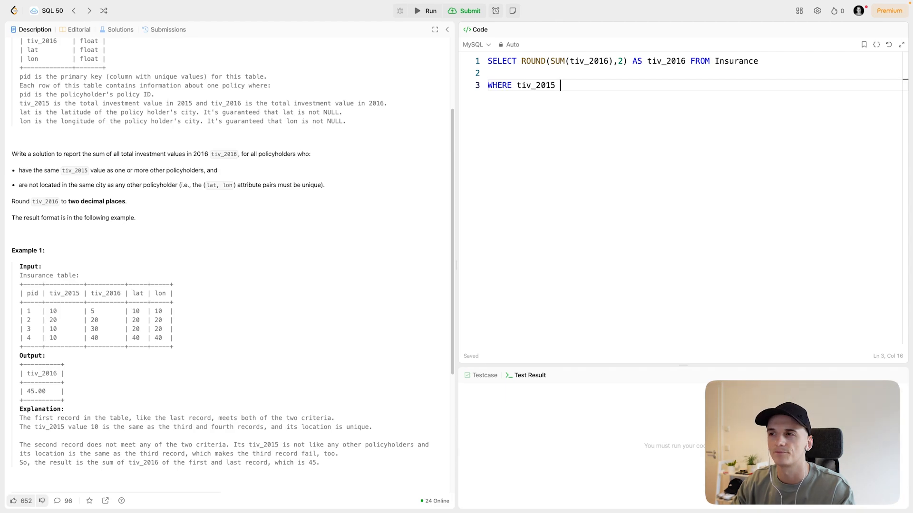
# - Add IN with parentheses and a comment that tiv_2015 must appear multiple times
pyautogui.write('IN')
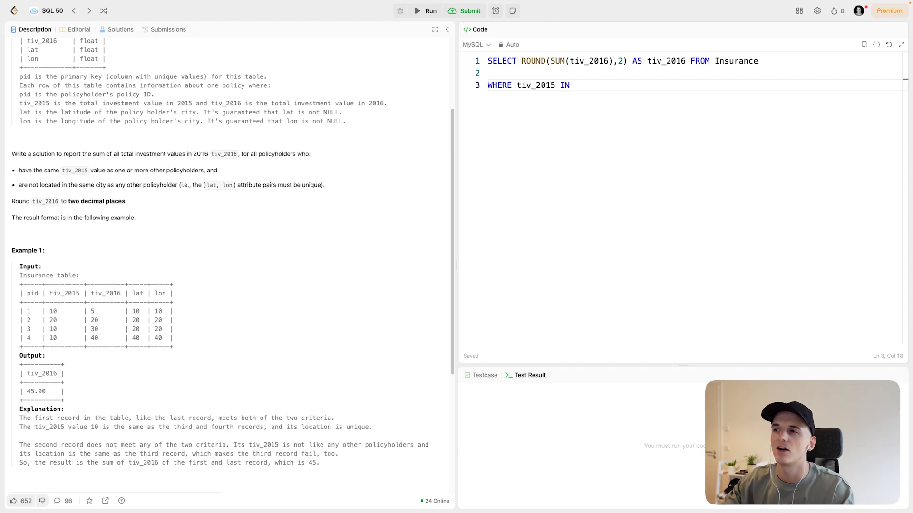
pyautogui.press('Enter')
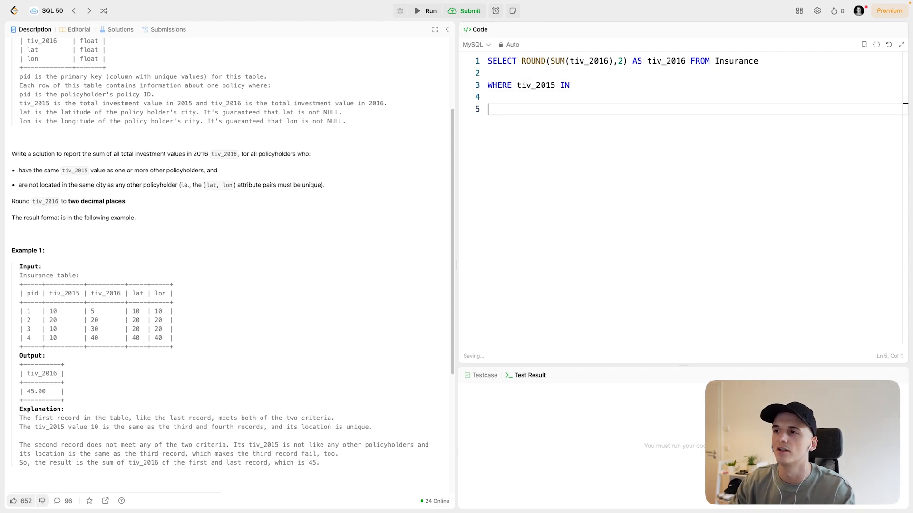
pyautogui.write('()')
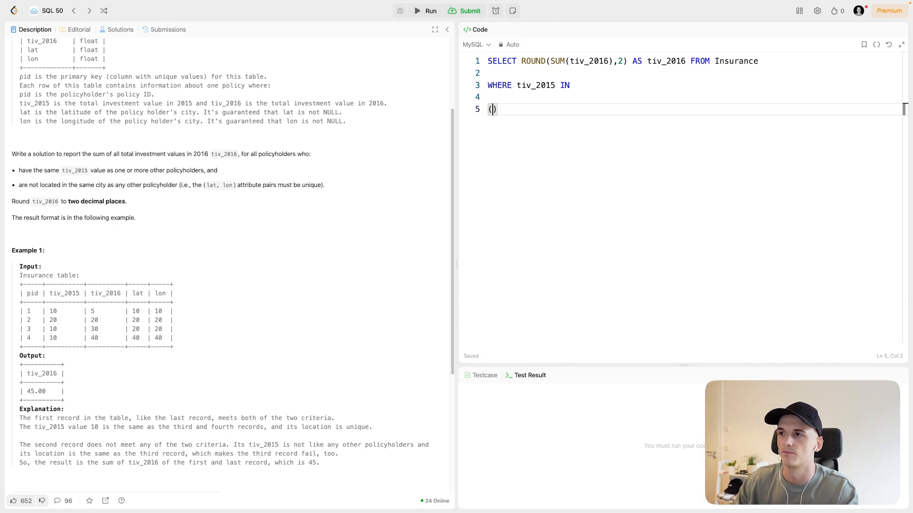
pyautogui.write('--')
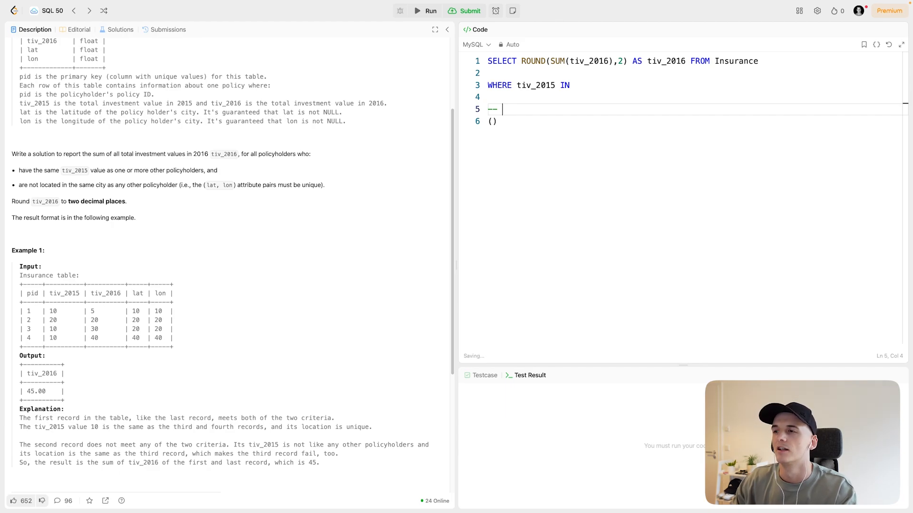
pyautogui.write('tiv_2015 values that')
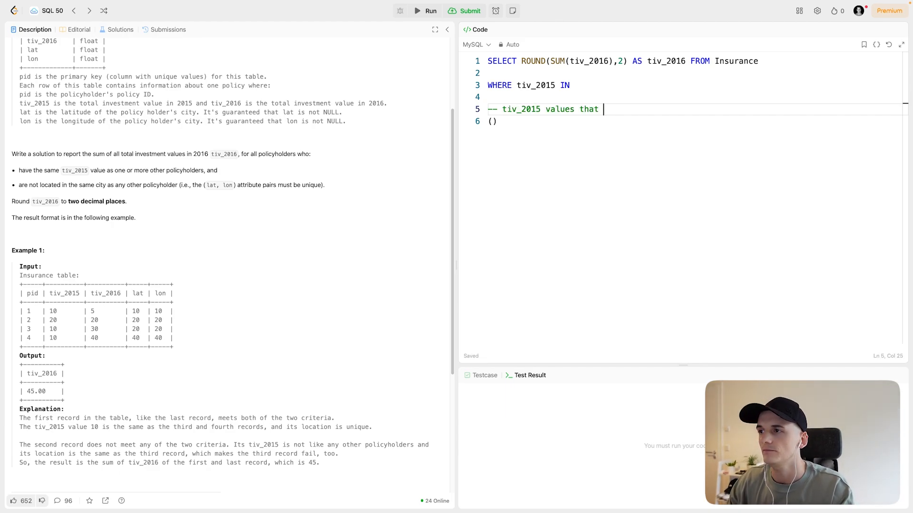
pyautogui.write('appear multiple times')
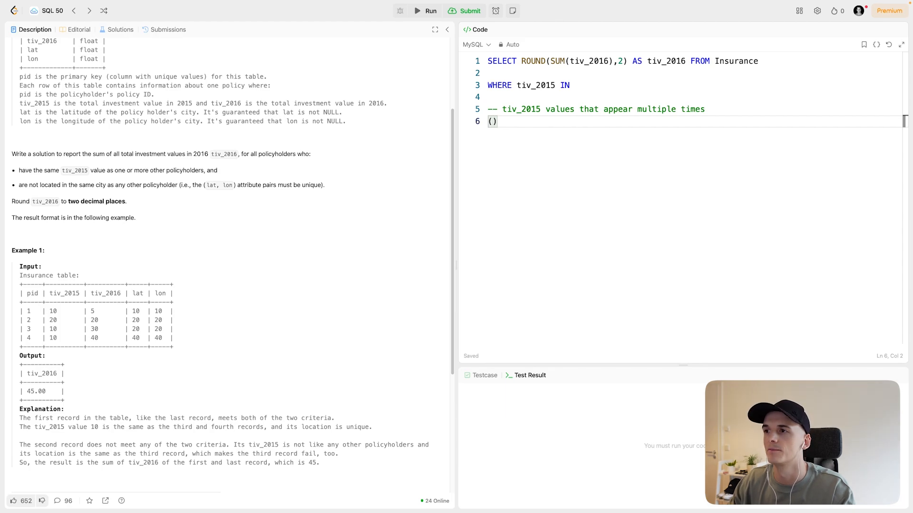
# - Write the subquery SELECT tiv_2015, COUNT(*) FROM Insurance GROUP BY tiv_2015
pyautogui.write('SELECT tiv')
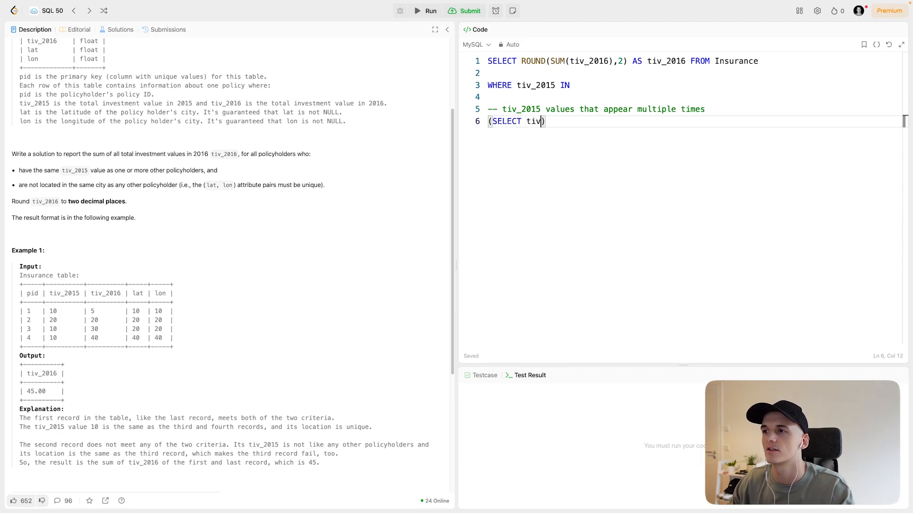
pyautogui.write('_2015,')
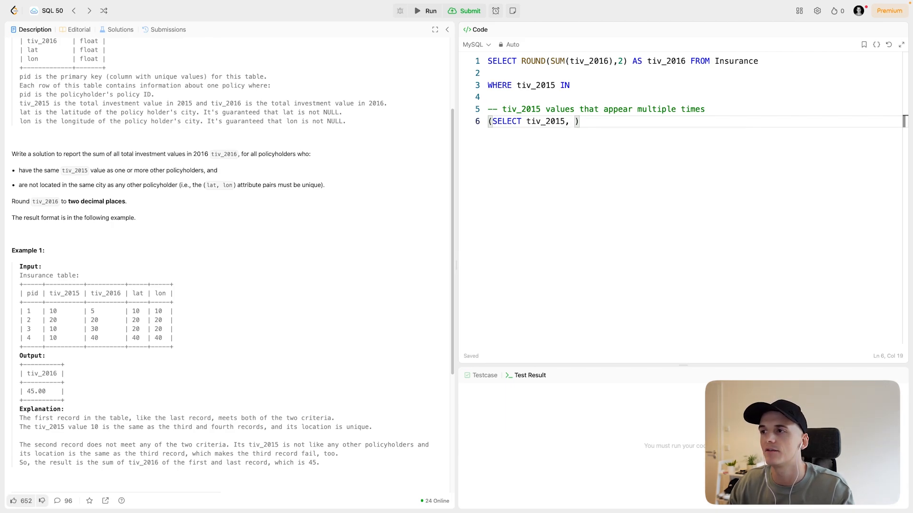
pyautogui.write('COUNT(')
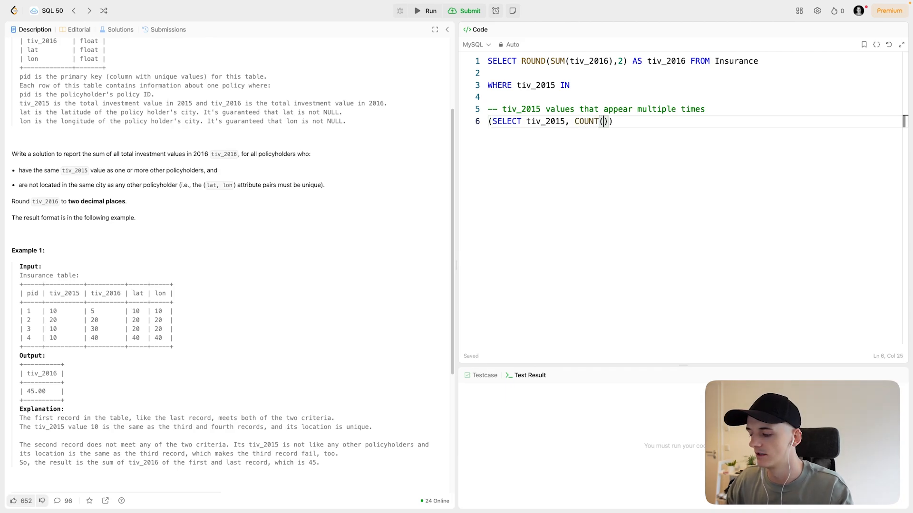
pyautogui.write('*')
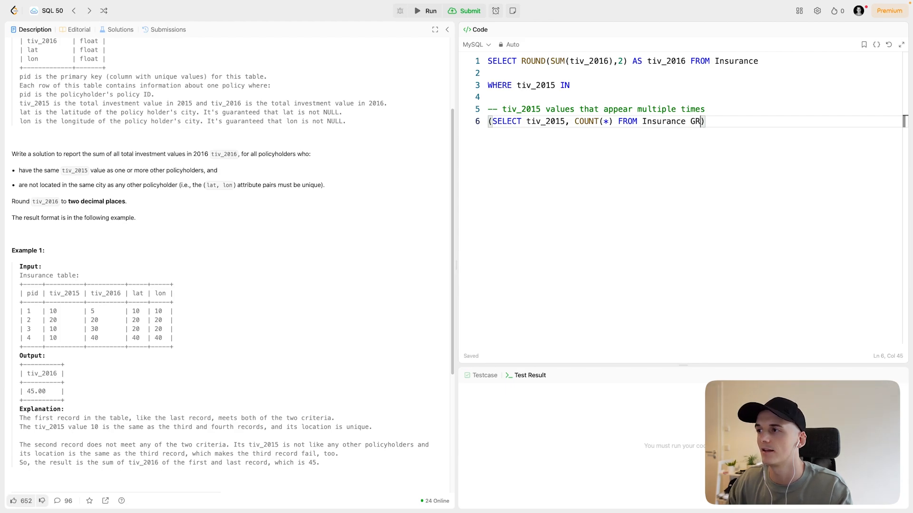
pyautogui.write('OUP BY ti')
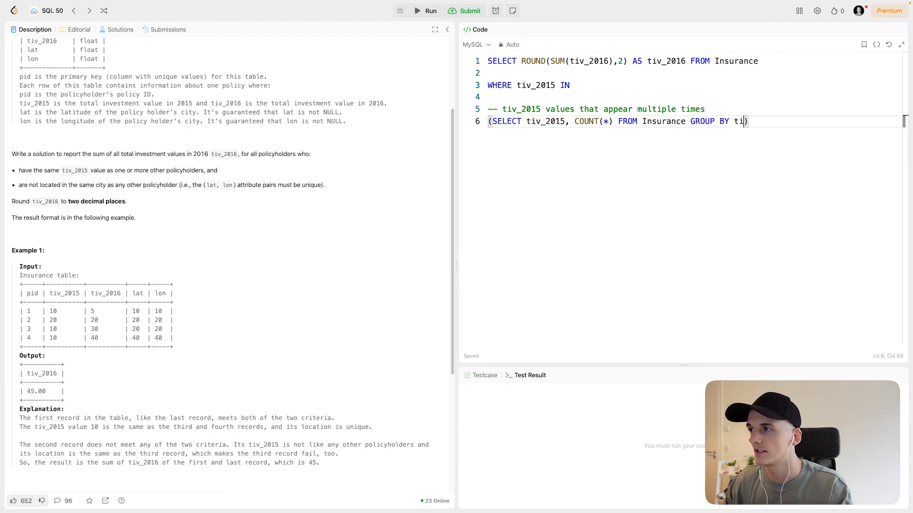
pyautogui.write('v_2015')
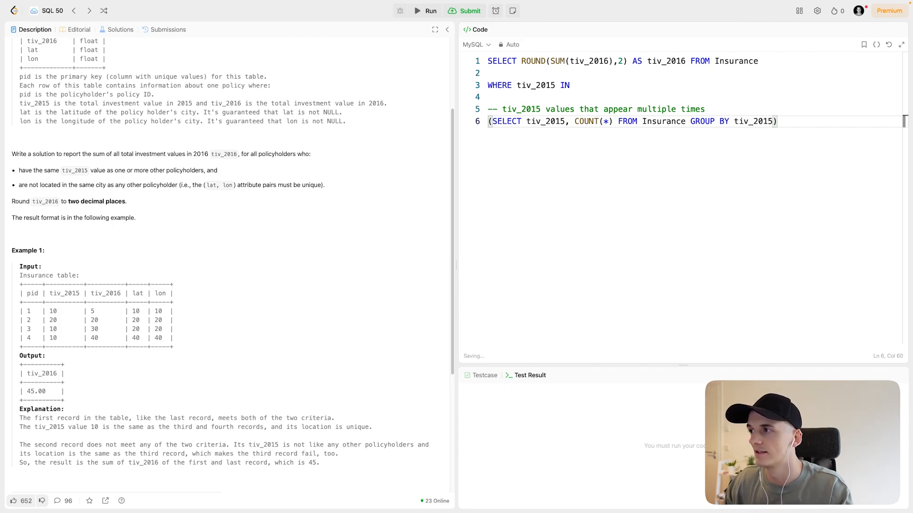
# - Add HAVING COUNT(*) > 1, correcting the comparison from >= 1 to > 1
pyautogui.write('HAVING')
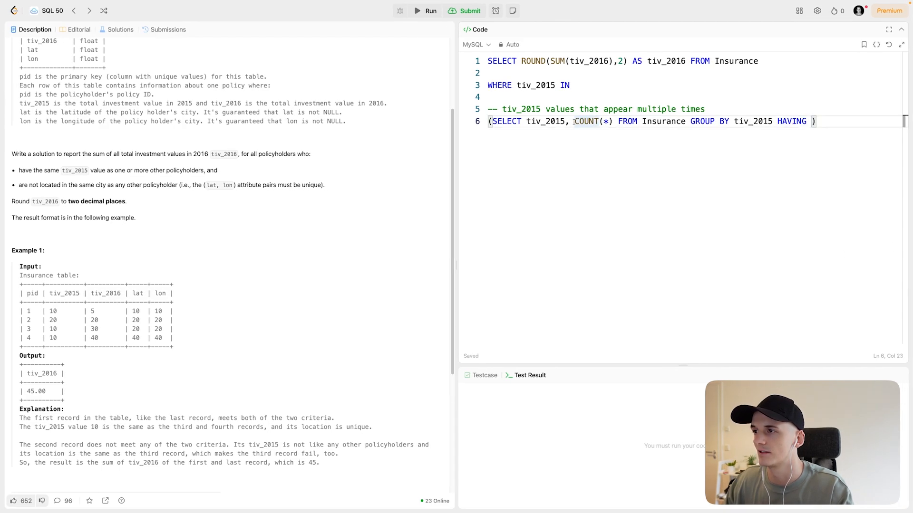
pyautogui.doubleClick(587, 121)
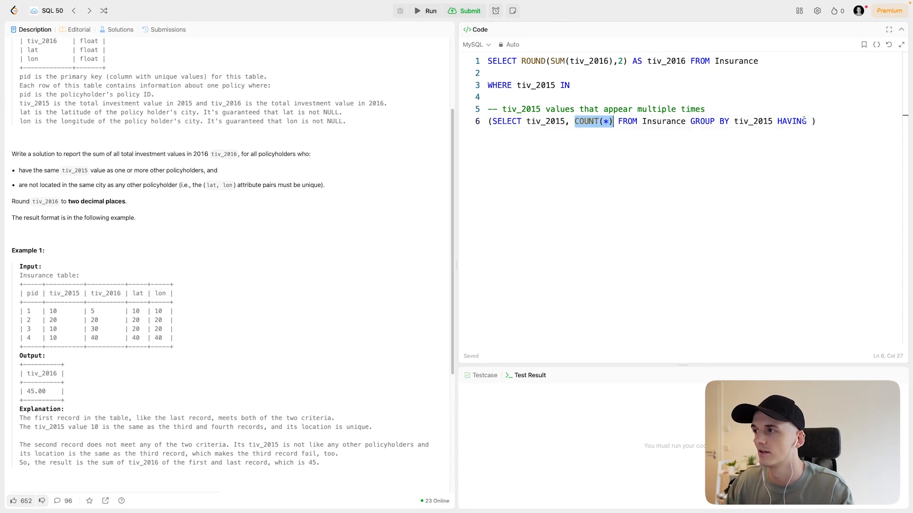
pyautogui.write('COUNT(*)')
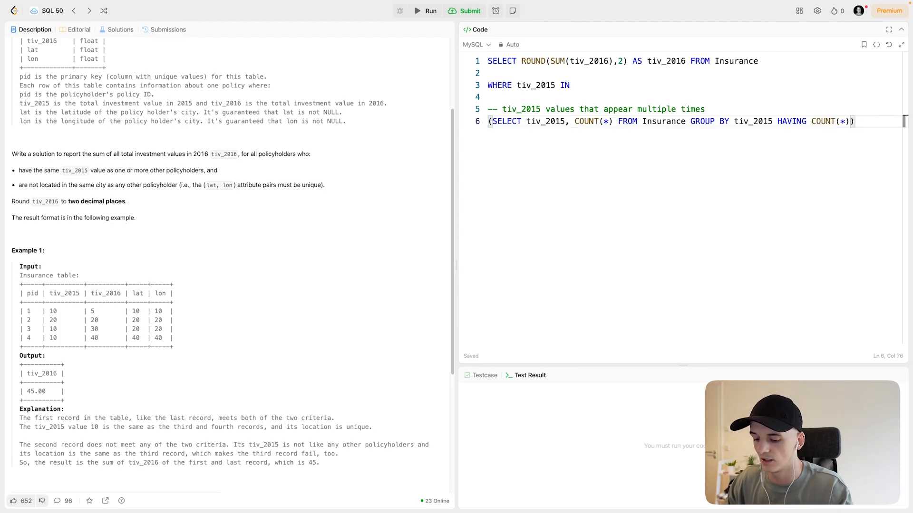
pyautogui.write('>=')
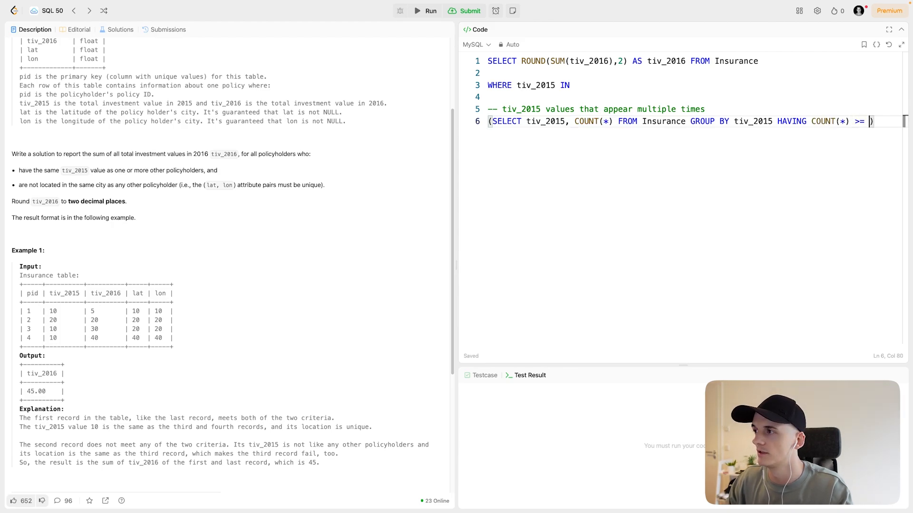
pyautogui.write('1')
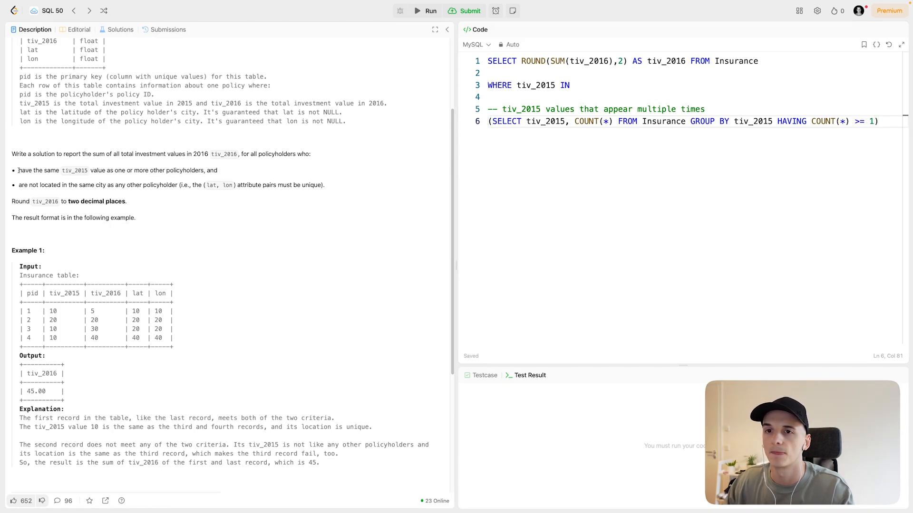
pyautogui.moveTo(19, 171); pyautogui.dragTo(134, 170)
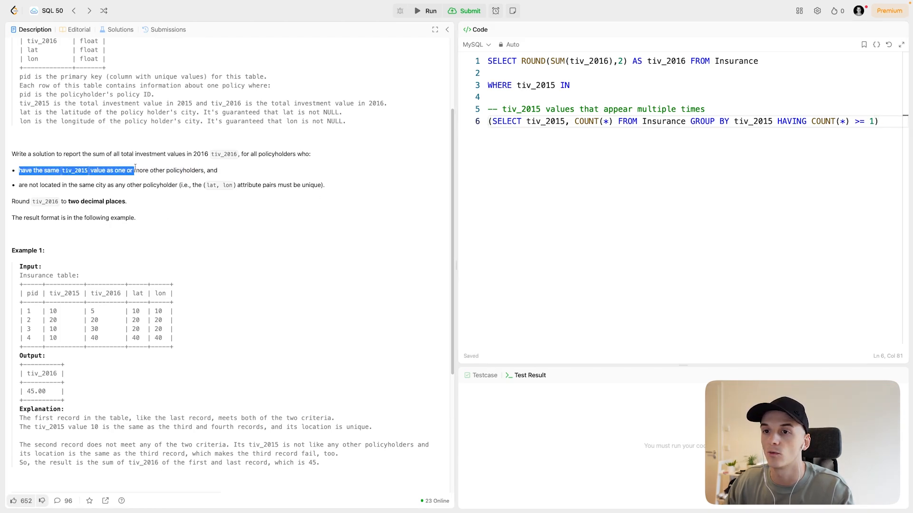
pyautogui.moveTo(134, 171); pyautogui.dragTo(209, 170)
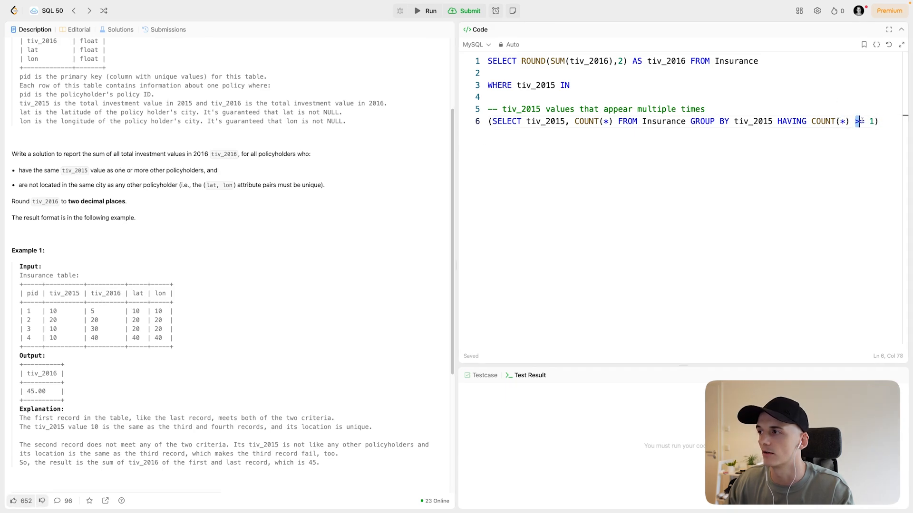
pyautogui.write('>')
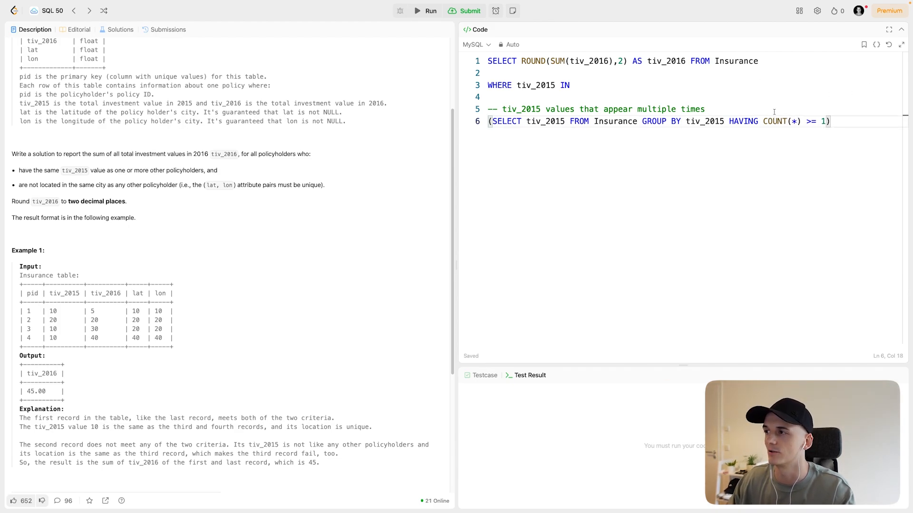
# - Check the subquery alone (returns 10) and select the problem's first condition text to reuse
pyautogui.doubleClick(774, 121)
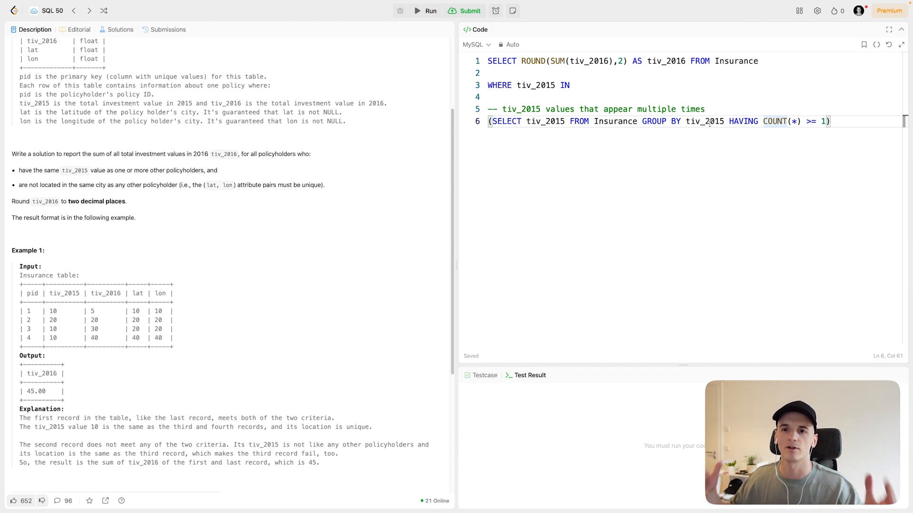
pyautogui.doubleClick(704, 121)
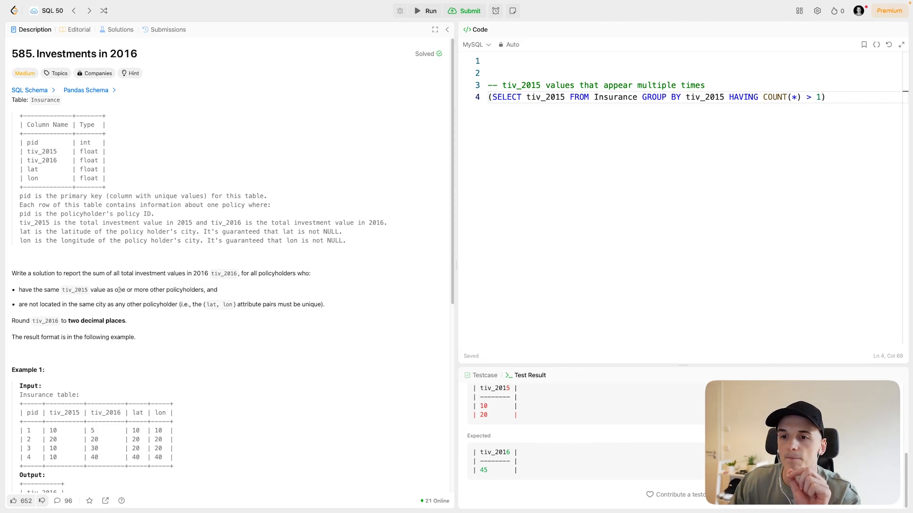
pyautogui.moveTo(106, 289); pyautogui.dragTo(198, 289)
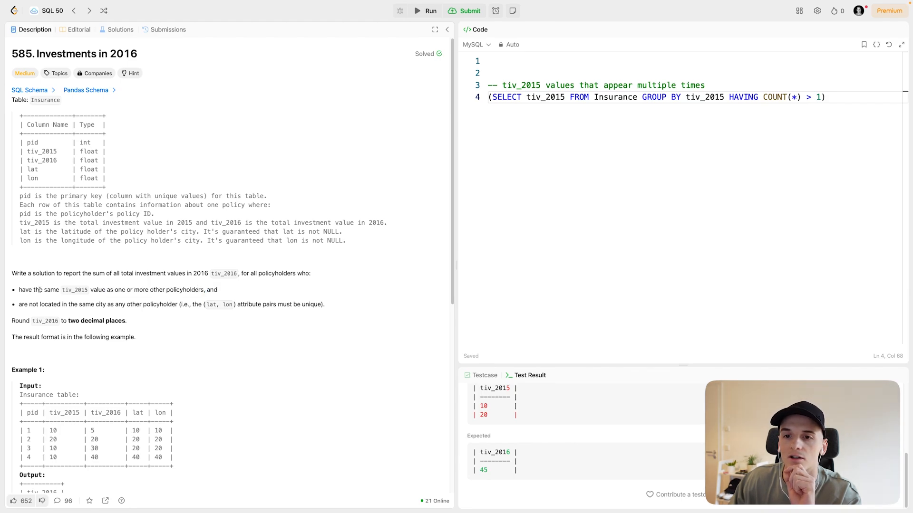
pyautogui.moveTo(19, 289); pyautogui.dragTo(149, 289)
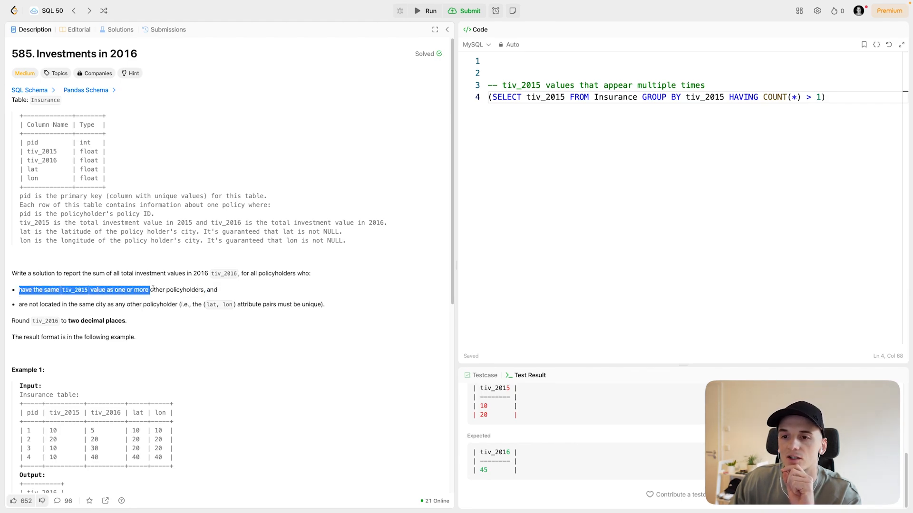
pyautogui.click(286, 296)
pyautogui.write('SELECT ROUND(SUM(tiv_2016),2) AS tiv_2016 FROM Insurance')
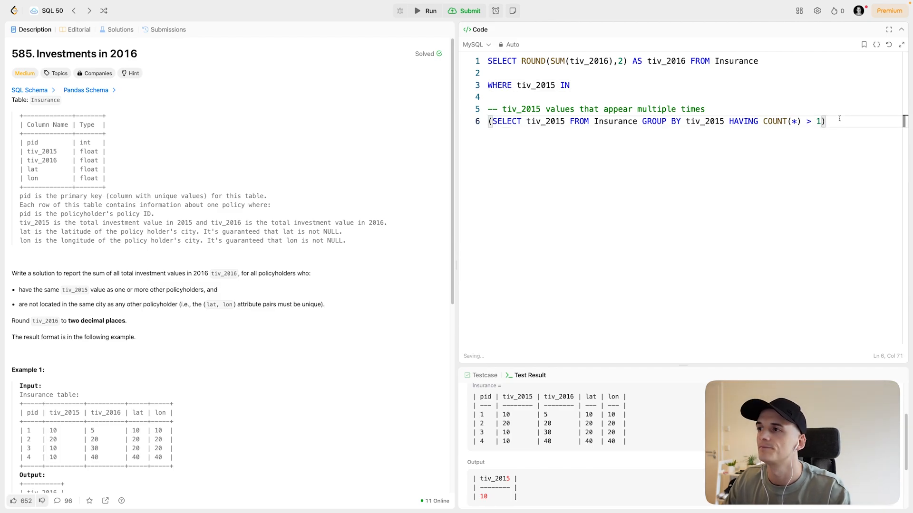
# - Restore the main select over WHERE tiv_2015 IN the subquery and run it, getting 75 not 45
pyautogui.click(535, 84)
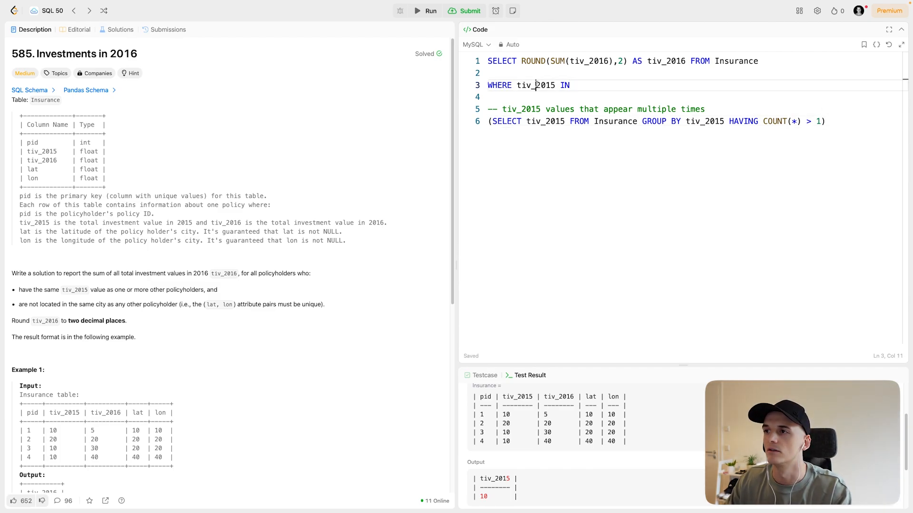
pyautogui.doubleClick(536, 85)
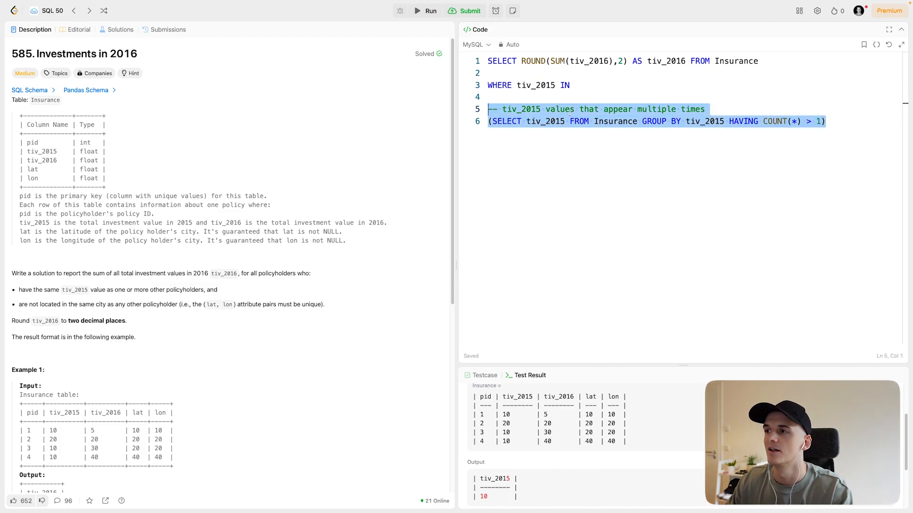
pyautogui.click(614, 121)
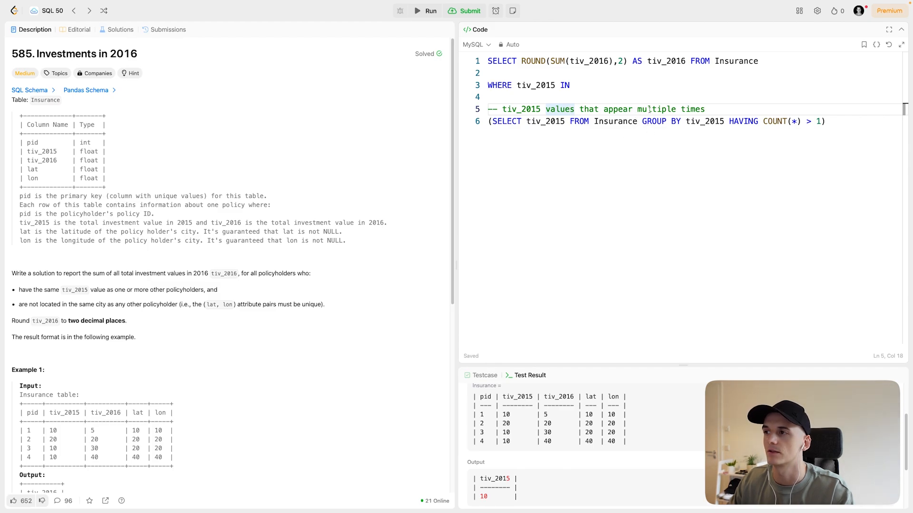
pyautogui.moveTo(576, 109); pyautogui.dragTo(704, 108)
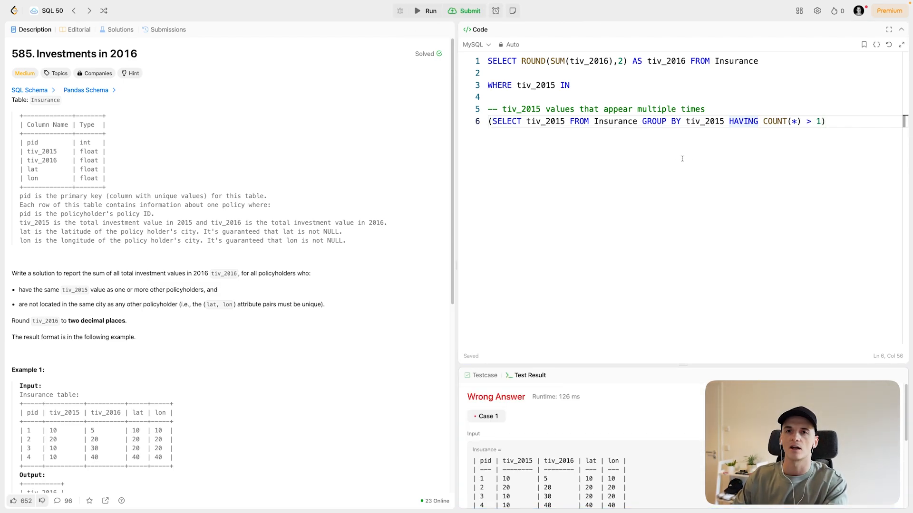
pyautogui.moveTo(17, 289); pyautogui.dragTo(217, 288)
pyautogui.write('AND')
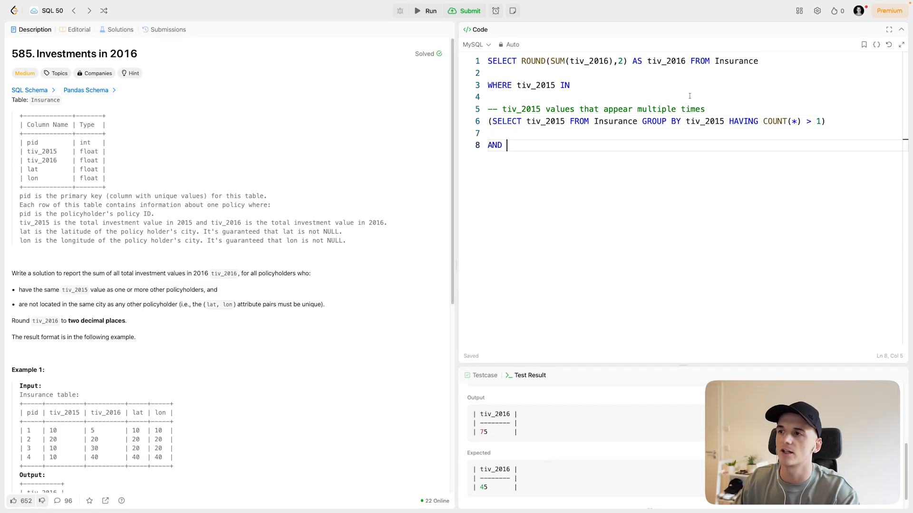
# - Paste both condition sentences as comments and start AND (lat, lon) with room for a subquery
pyautogui.doubleClick(535, 84)
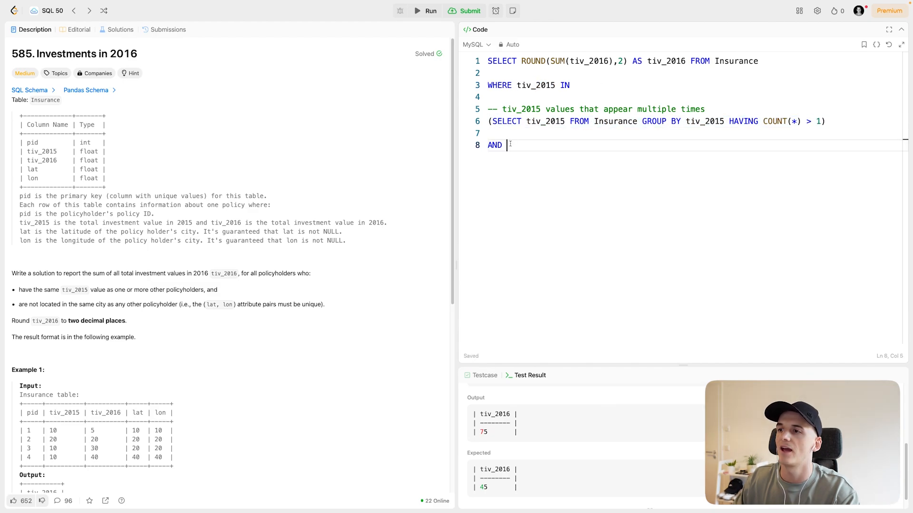
pyautogui.doubleClick(494, 145)
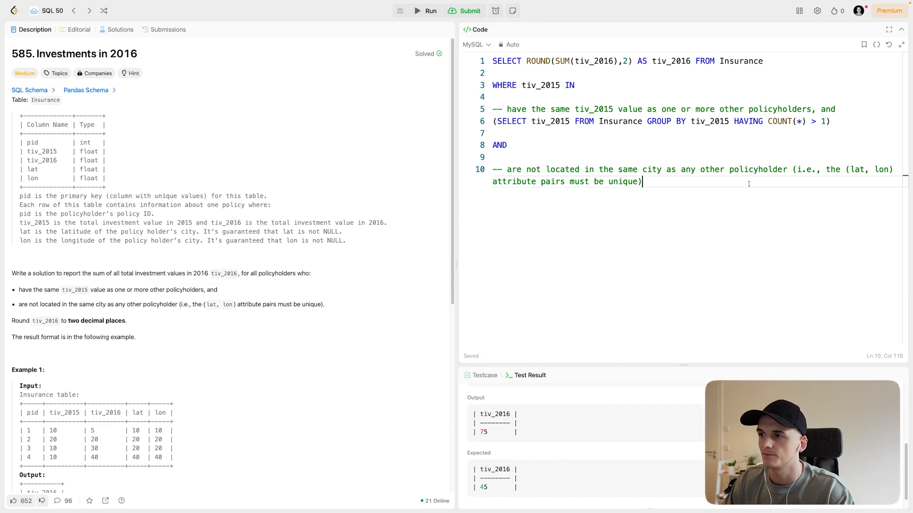
pyautogui.press('Enter')
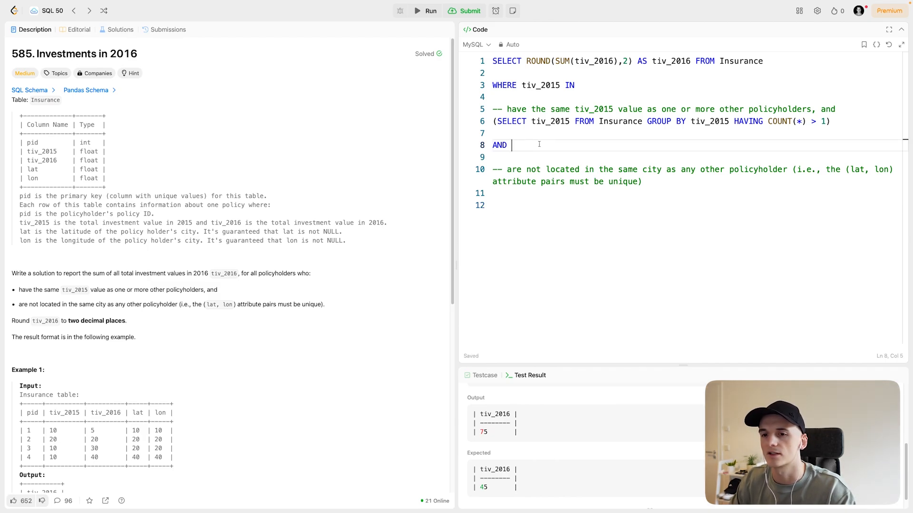
pyautogui.write('(lat, lon')
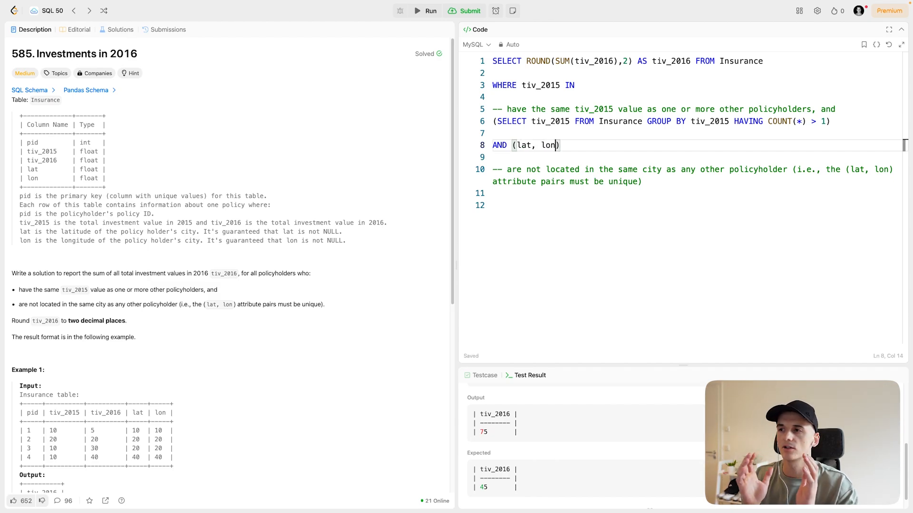
pyautogui.click(510, 205)
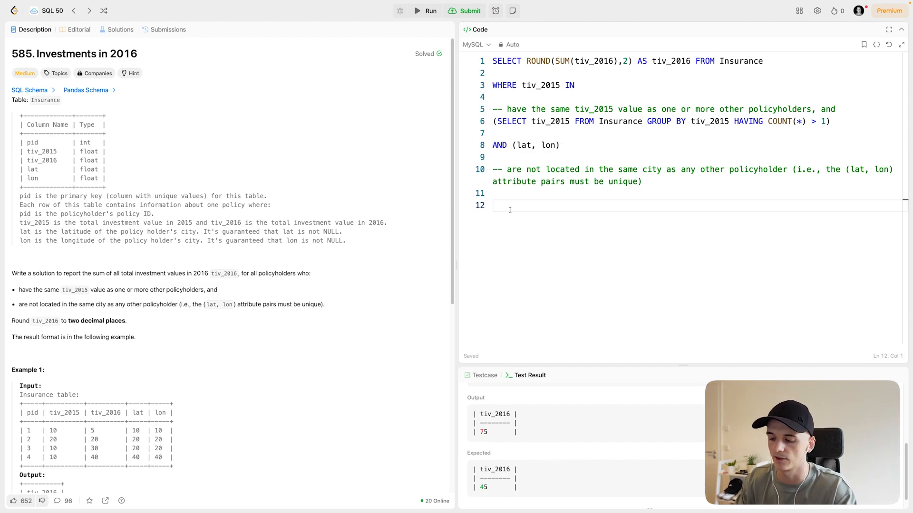
# - Write the subquery (SELECT lat, lon FROM Insurance
pyautogui.write('(SELE')
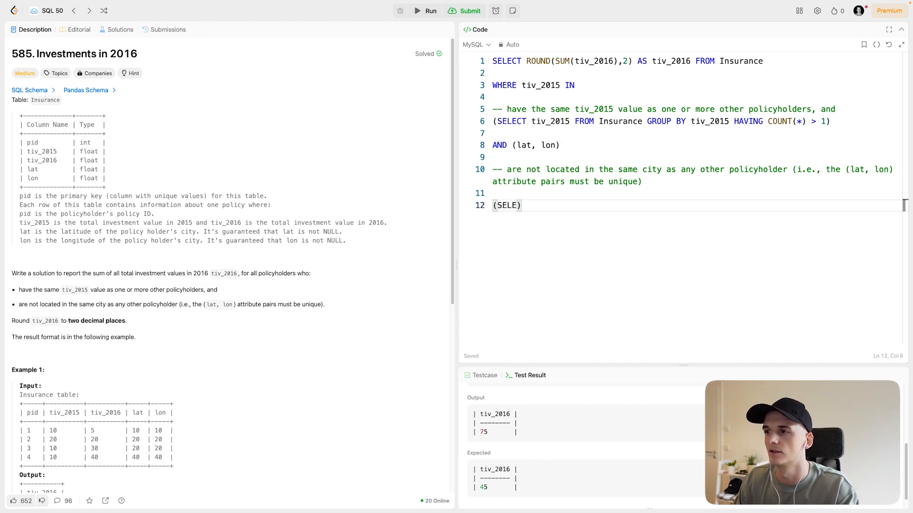
pyautogui.write('CT')
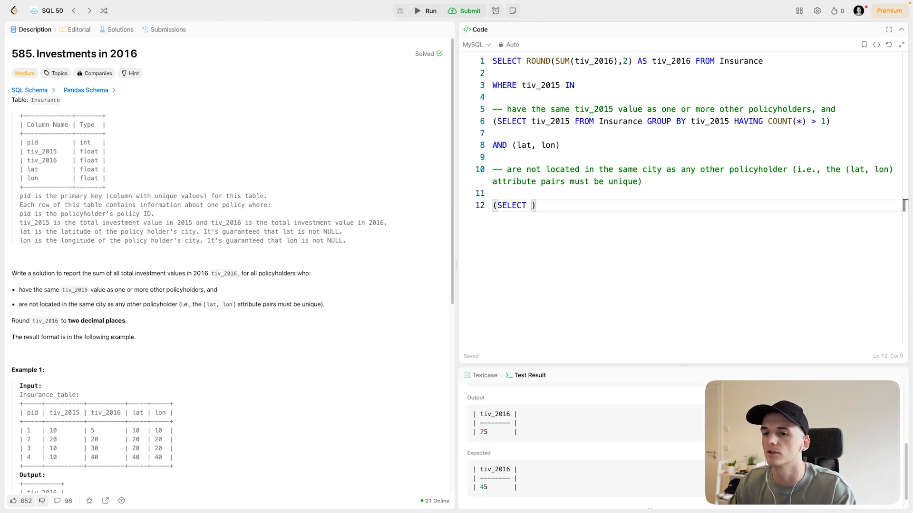
pyautogui.write('lat,')
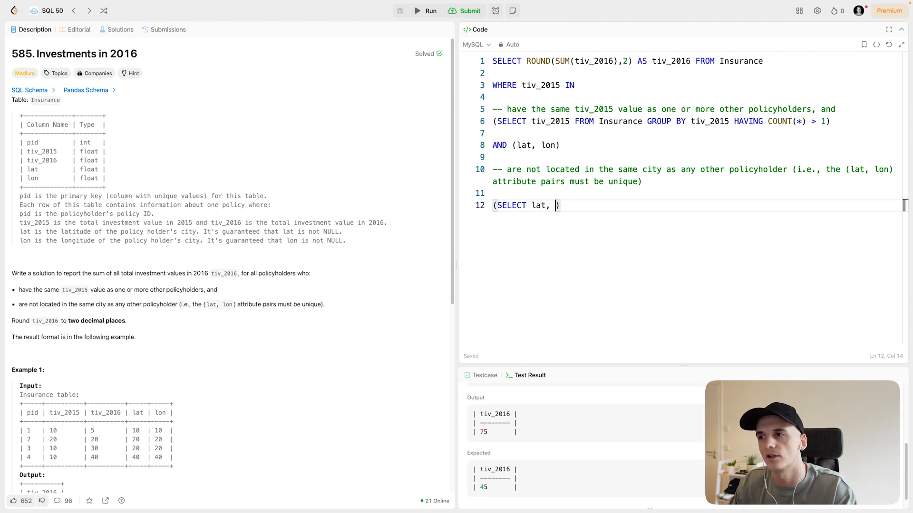
pyautogui.write('lon')
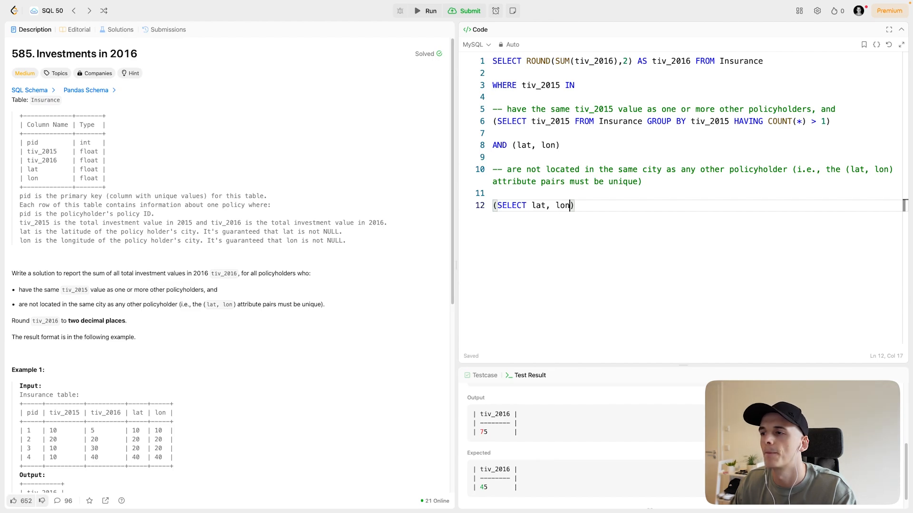
pyautogui.write('FROM Ins')
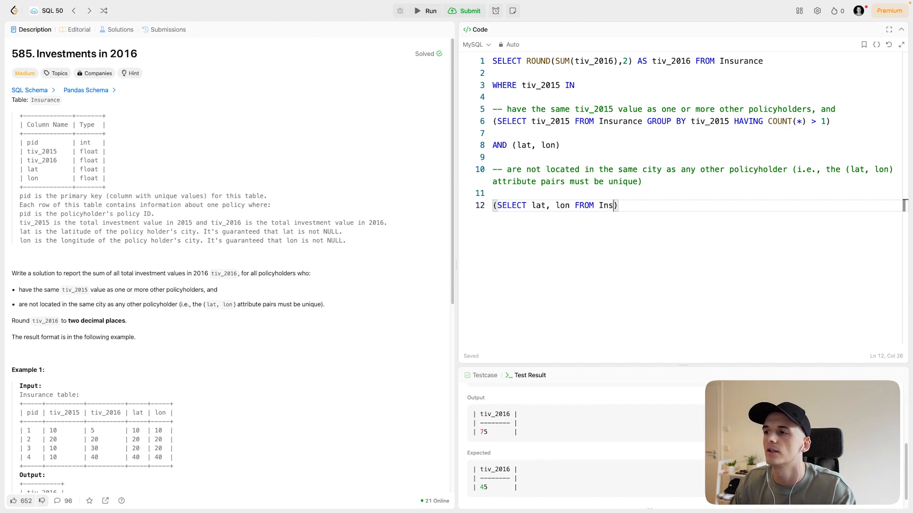
pyautogui.write('urance')
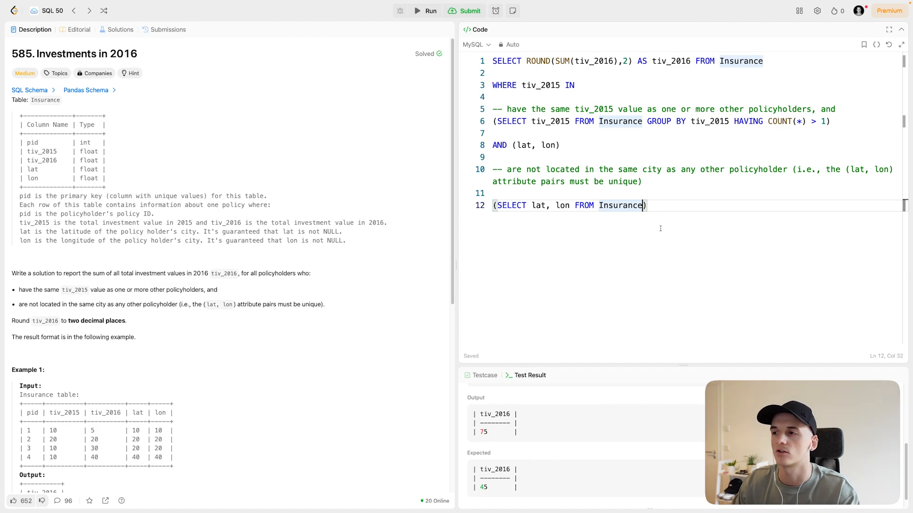
# - Complete it with GROUP BY lat, lon HAVING COUNT(*) = 1 and recheck the rounding requirement
pyautogui.write('GROUP BY')
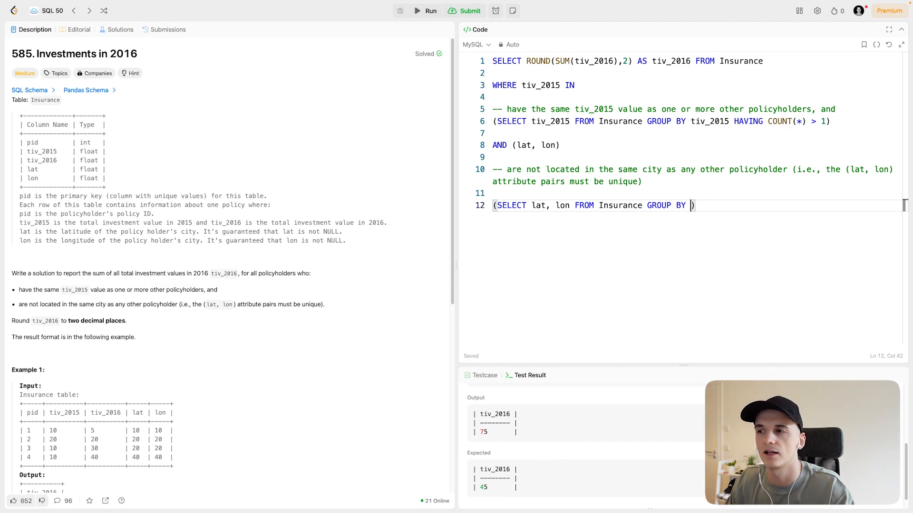
pyautogui.write('lat')
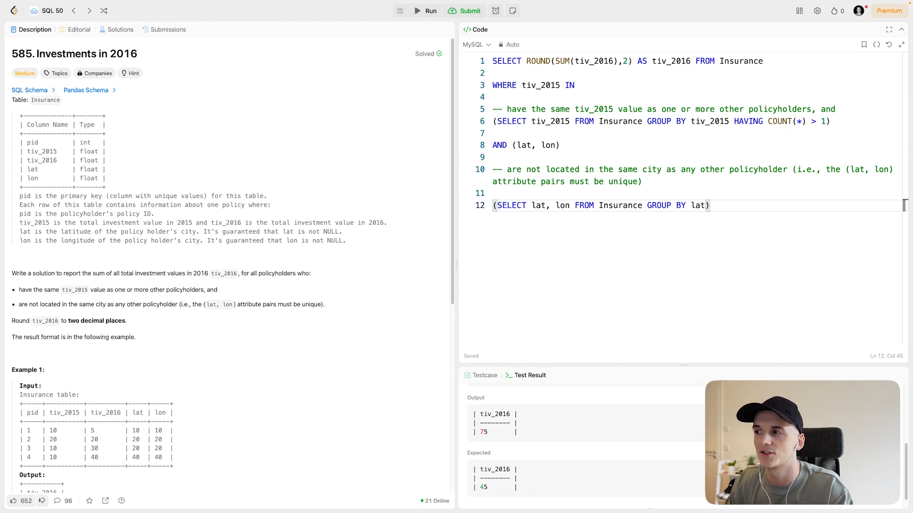
pyautogui.write(', lon')
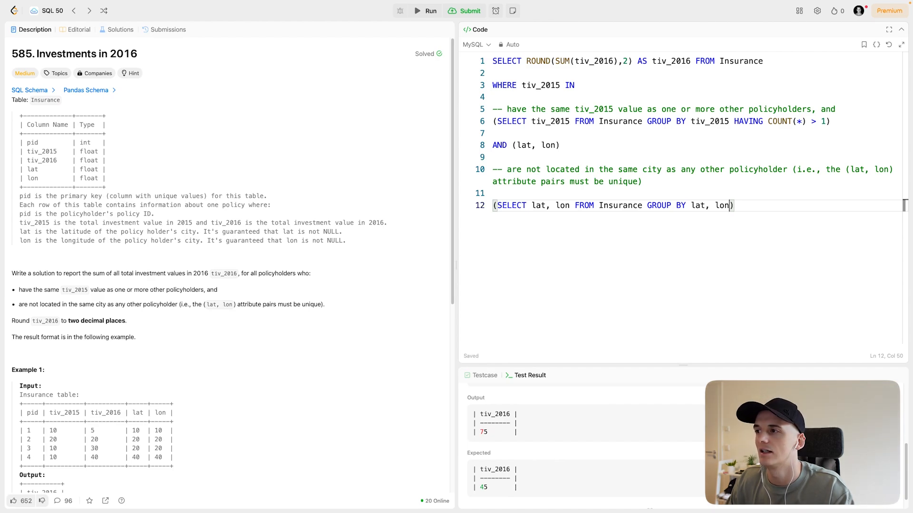
pyautogui.write('HAVING CO')
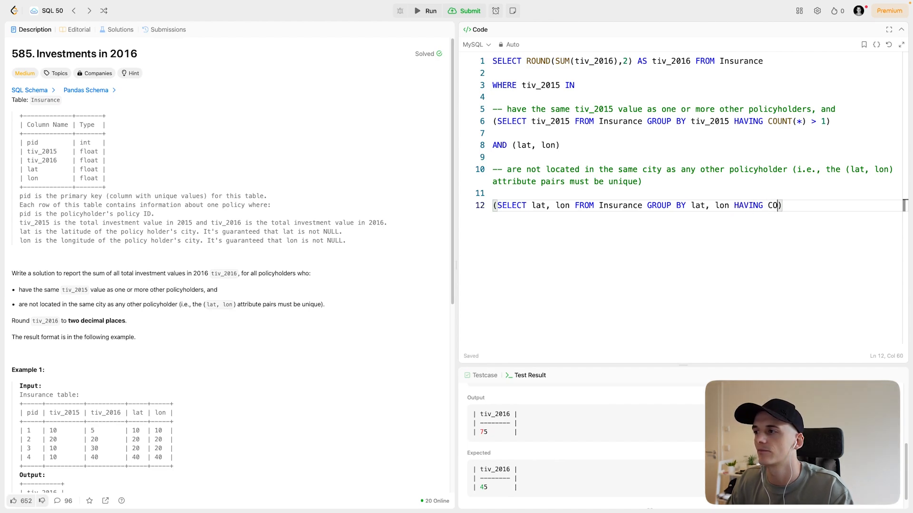
pyautogui.write('UNT(')
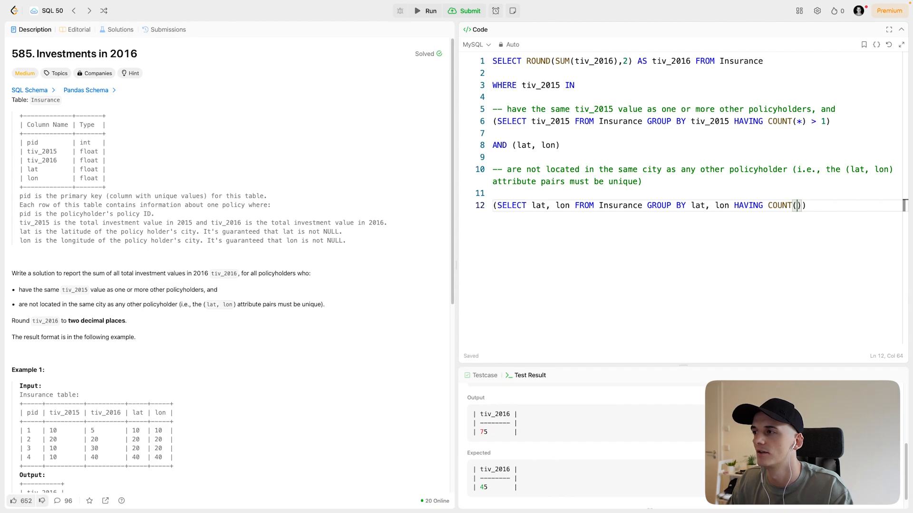
pyautogui.write('*')
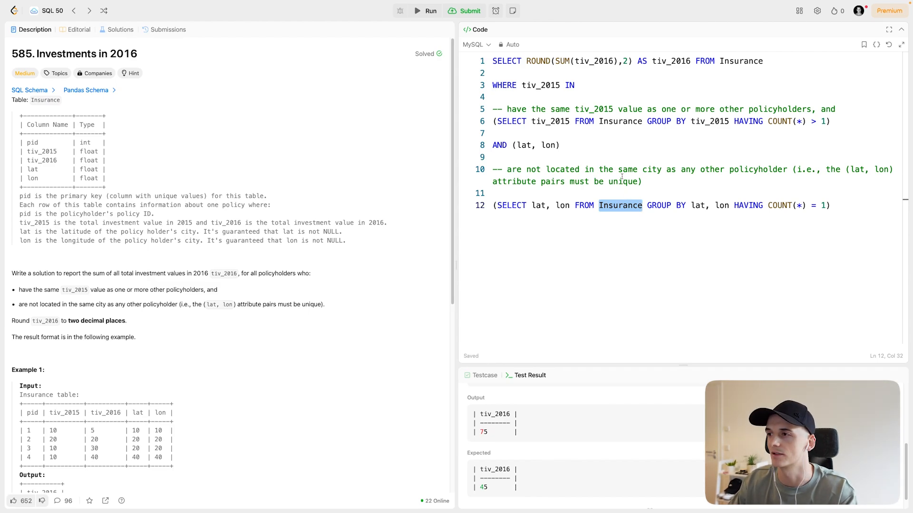
pyautogui.doubleClick(549, 121)
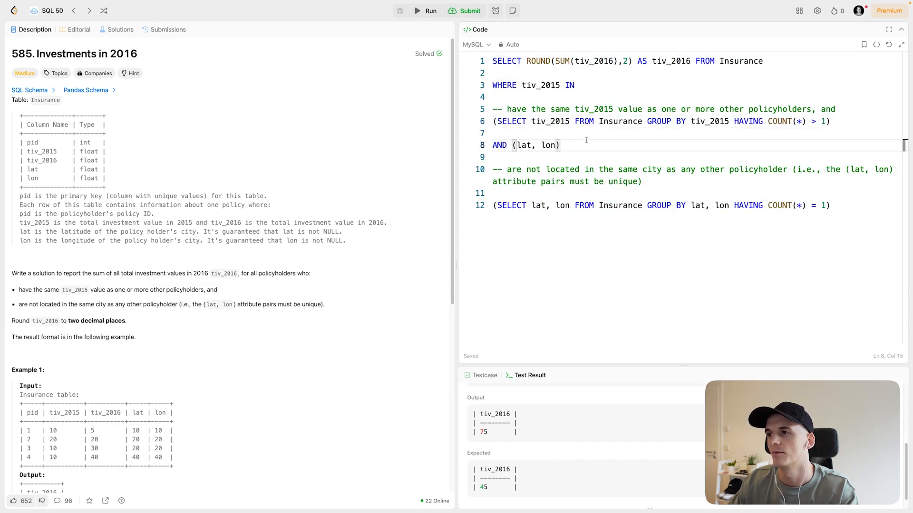
pyautogui.moveTo(429, 234)
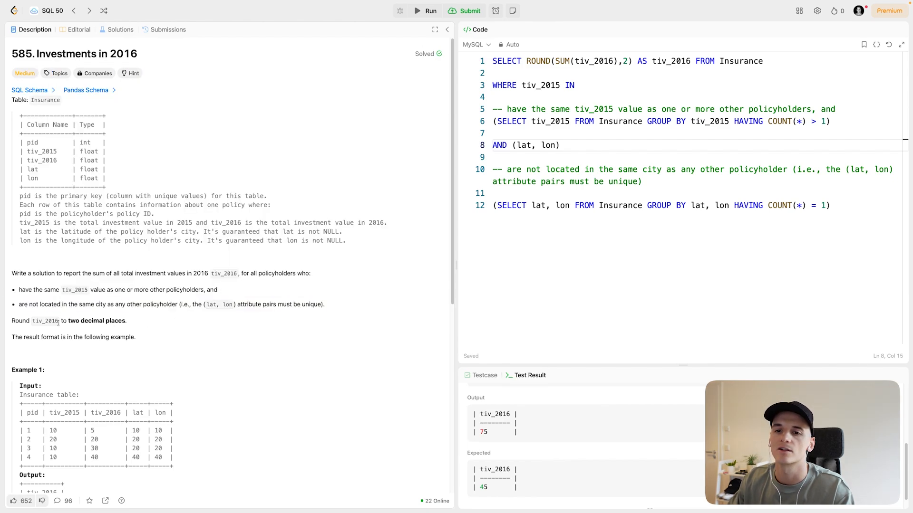
pyautogui.doubleClick(45, 320)
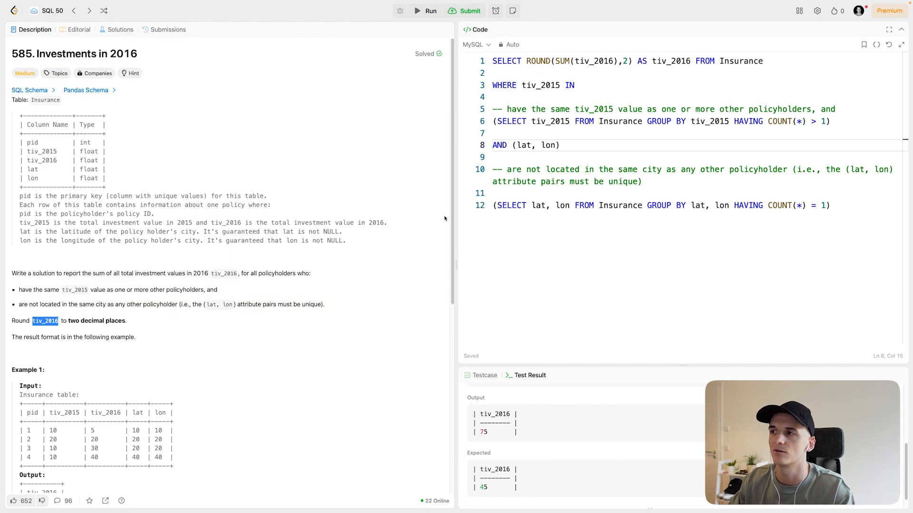
# - Join (lat, lon) with IN to the unique-pairs subquery and submit, getting Accepted
pyautogui.scroll(-3)
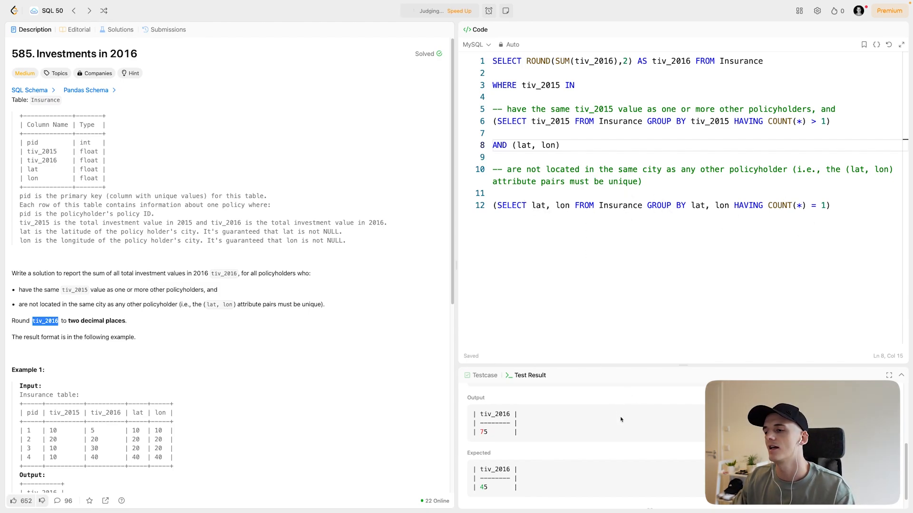
pyautogui.click(468, 10)
pyautogui.write(' IN')
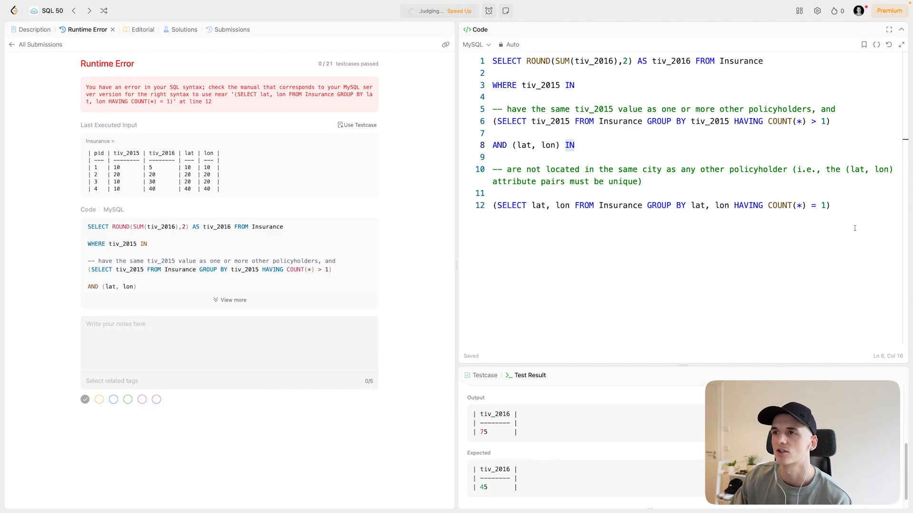
pyautogui.click(469, 11)
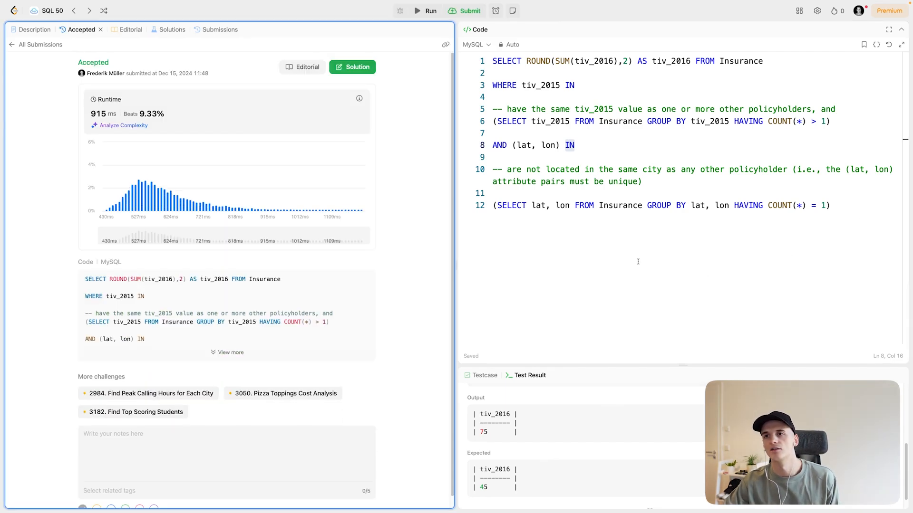